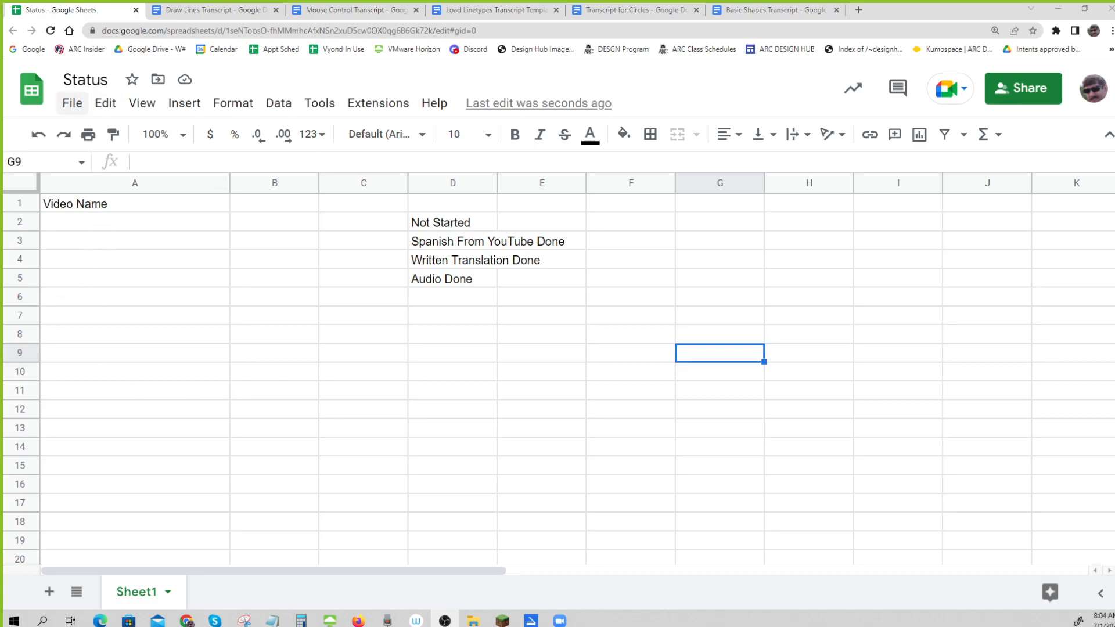
mouse_move(131, 224)
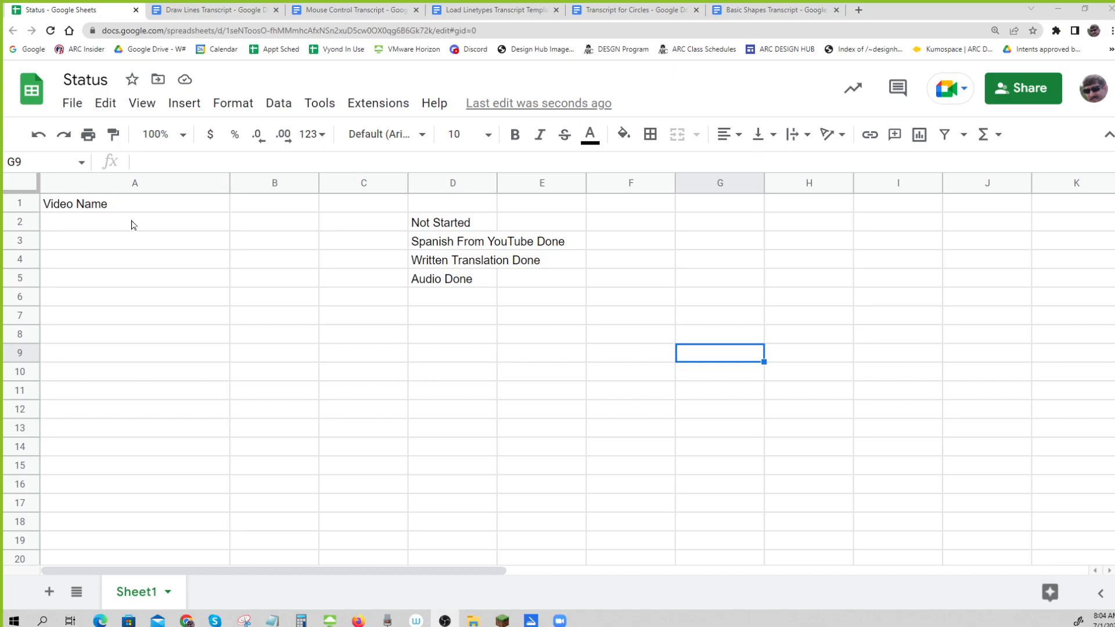
Step: Add a data validation dropdown to A2 listing the four statuses from range D2:D5
click(135, 221)
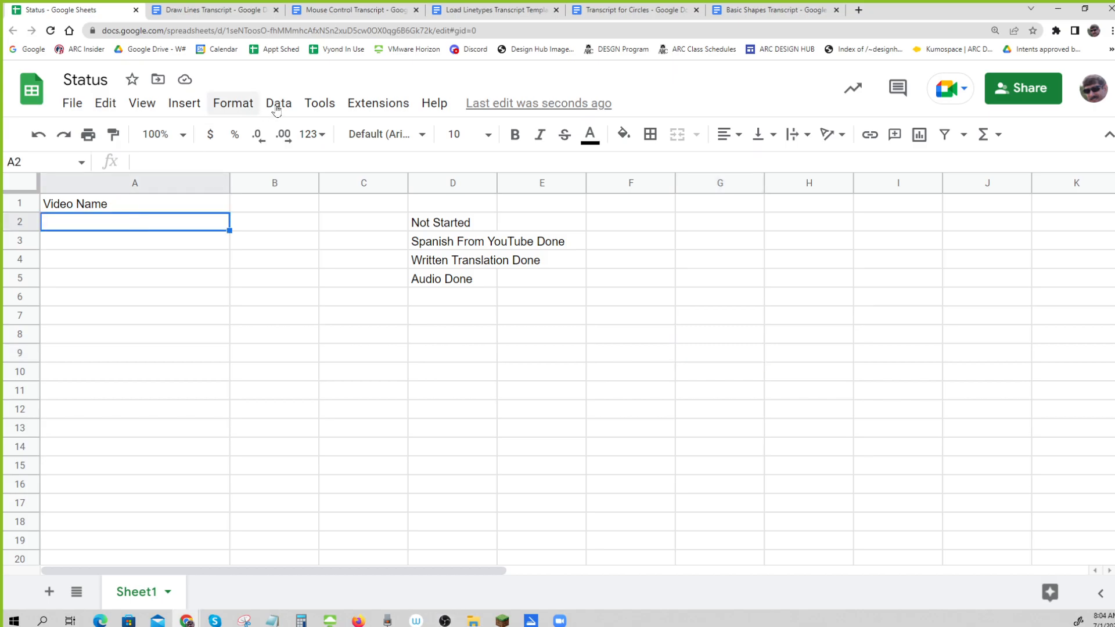
click(278, 104)
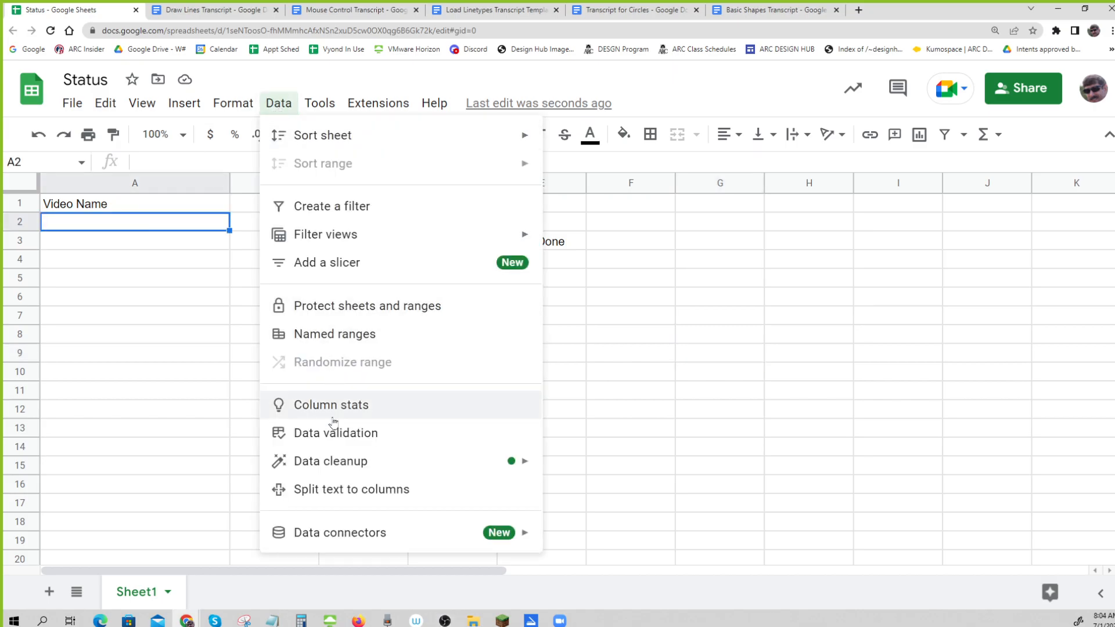
click(335, 432)
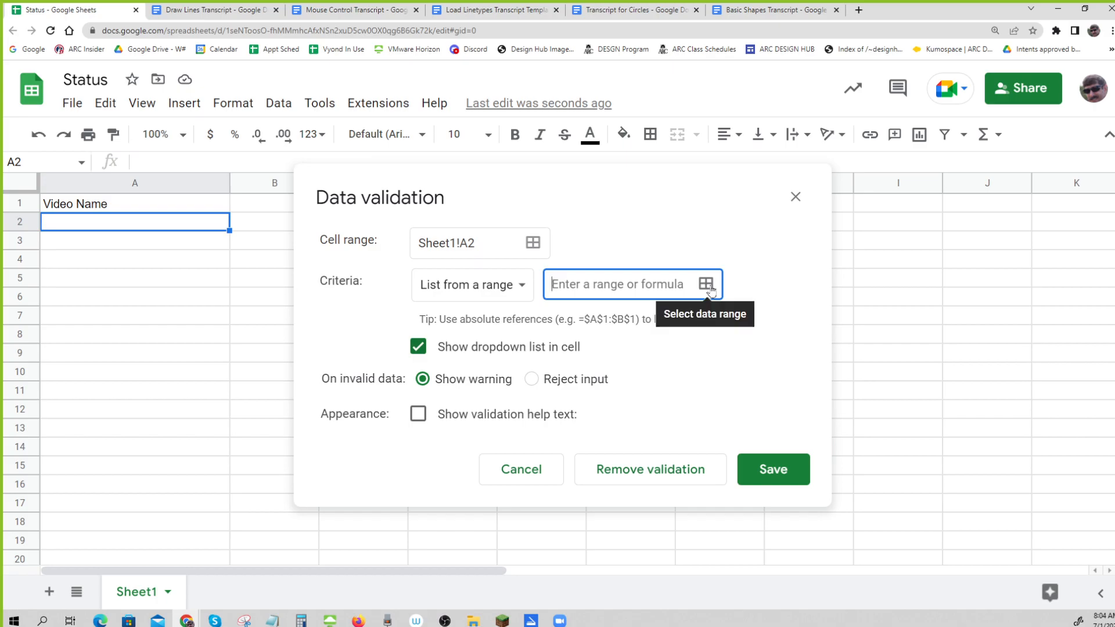
click(707, 285)
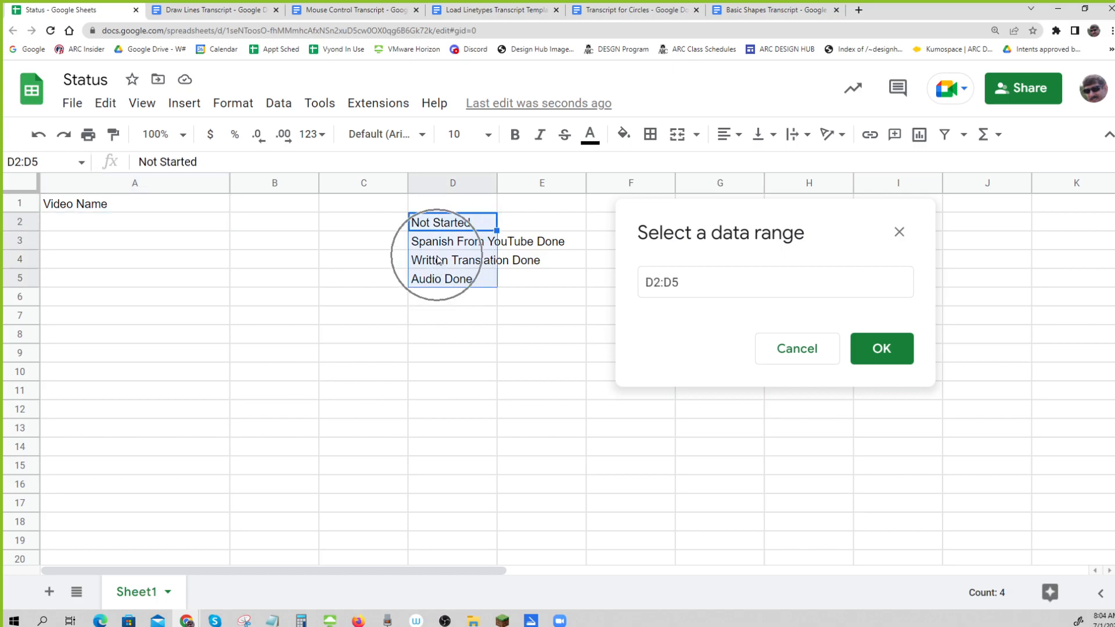
click(881, 348)
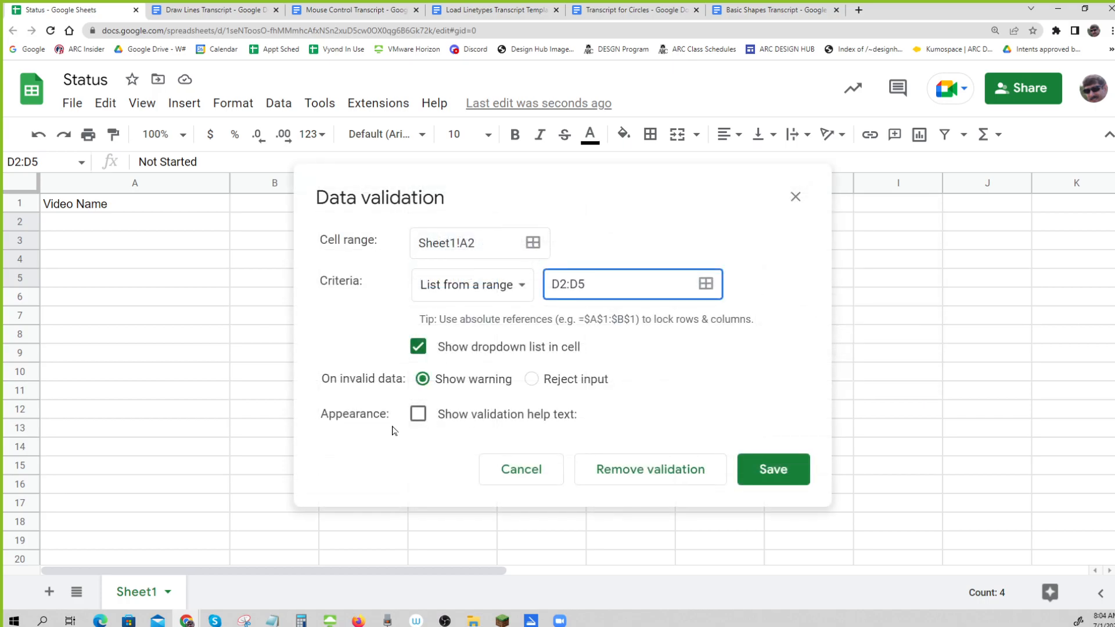
click(772, 469)
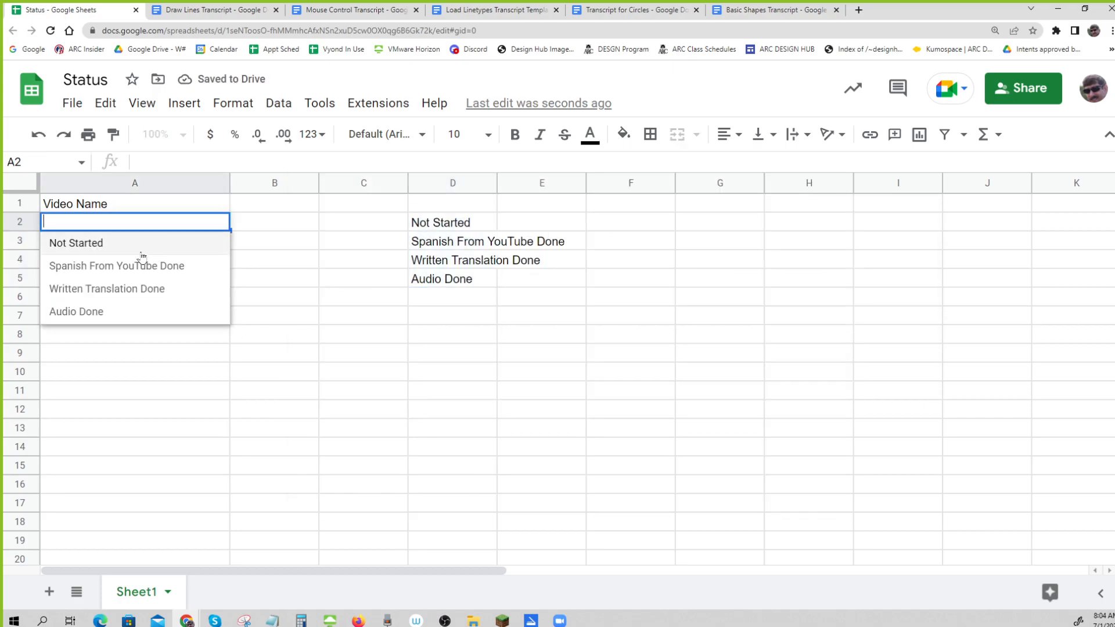
Step: Hide column D that holds the source list of status values
click(363, 277)
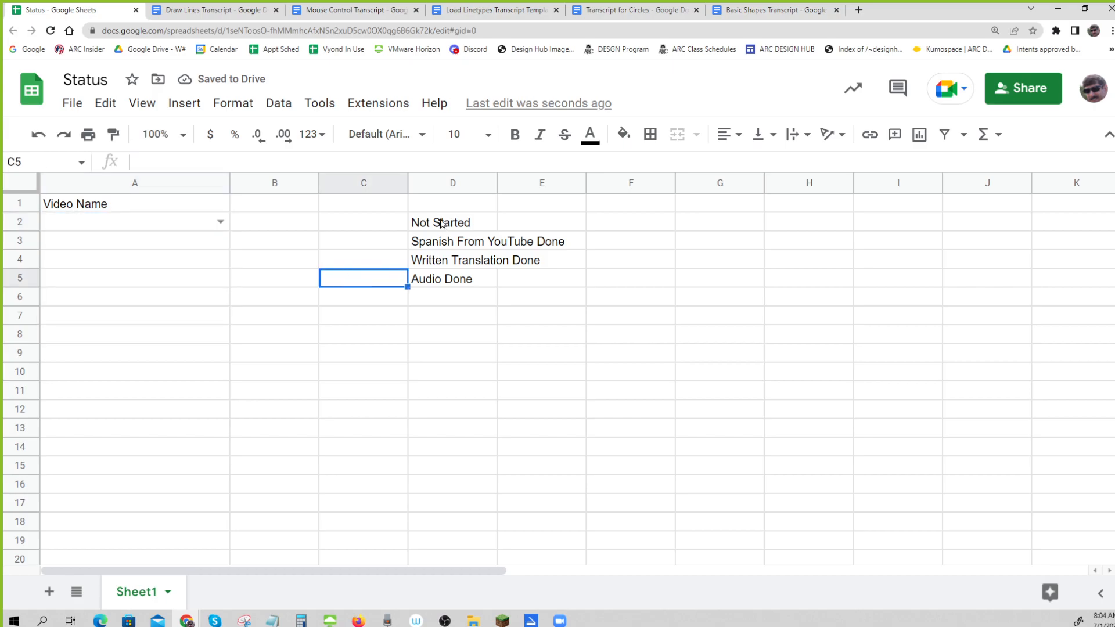
click(452, 182)
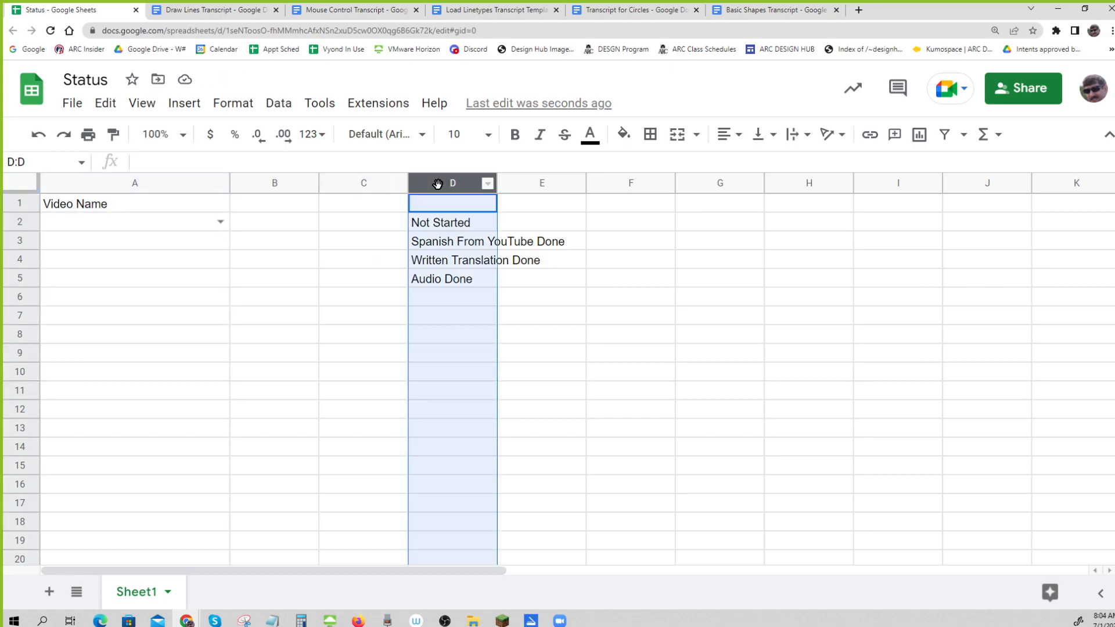
right_click(452, 182)
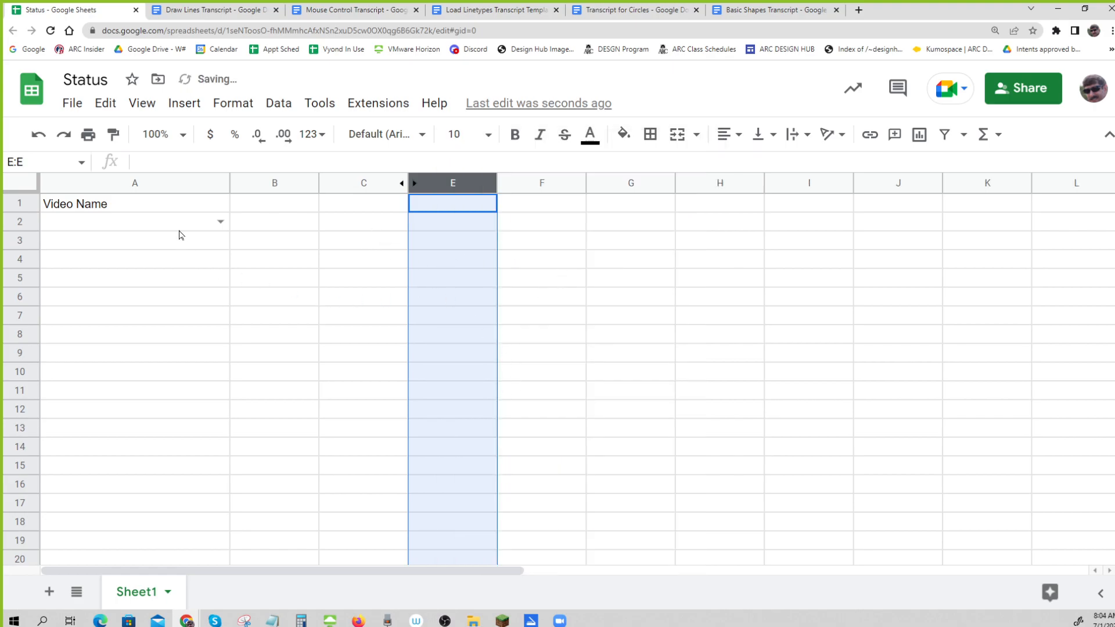
click(135, 220)
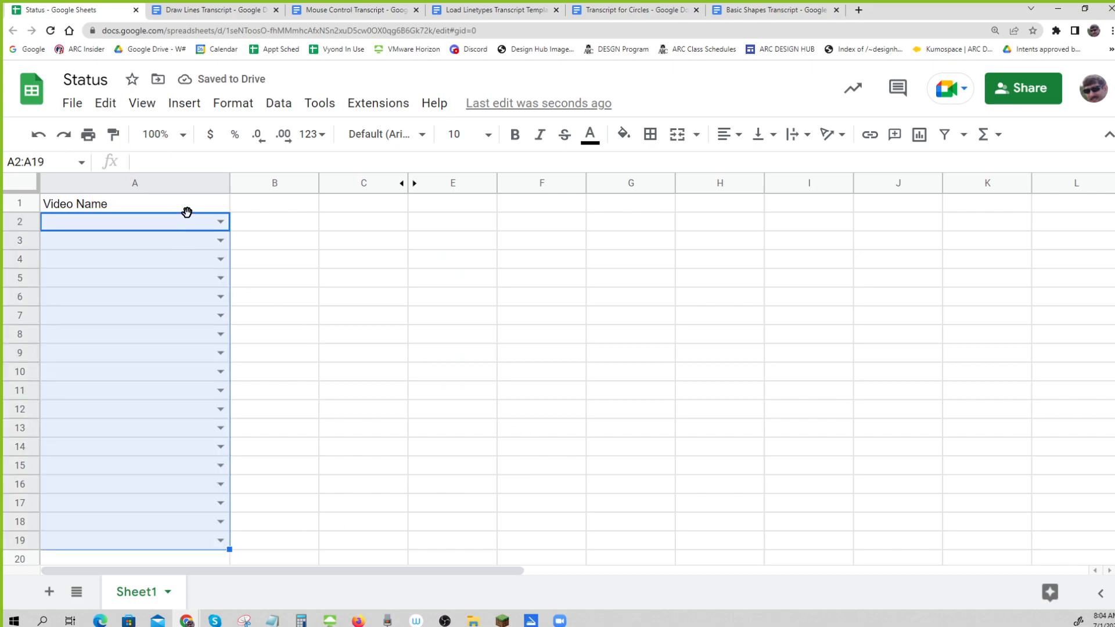
Step: Move the dropdown cells into column B rows 2–19, ready to enter video names in column A
click(274, 203)
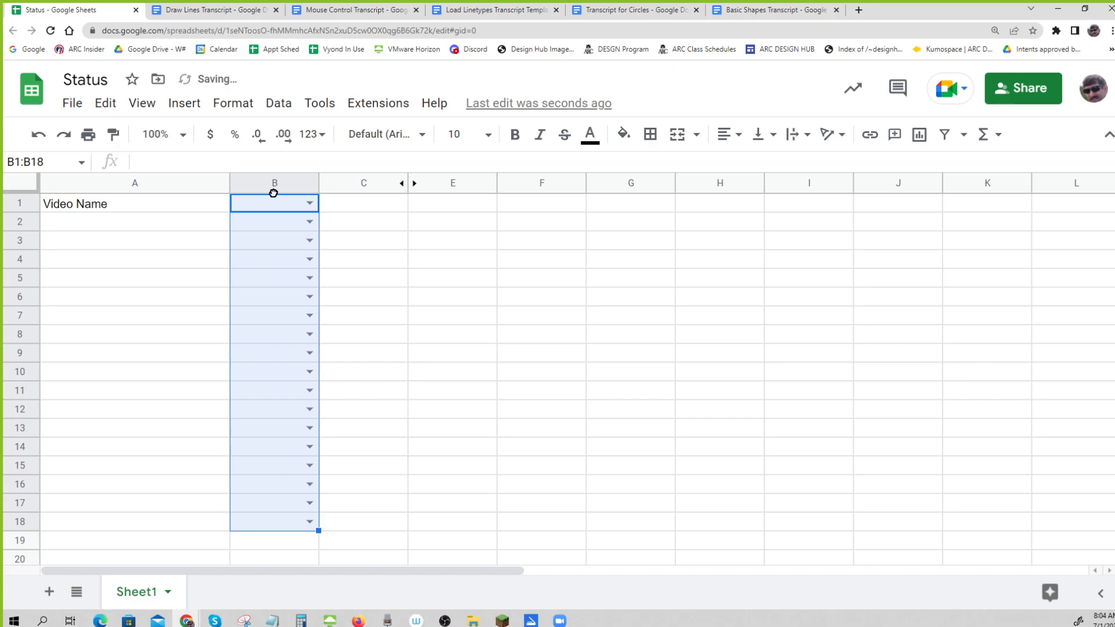
click(274, 203)
text(Status)
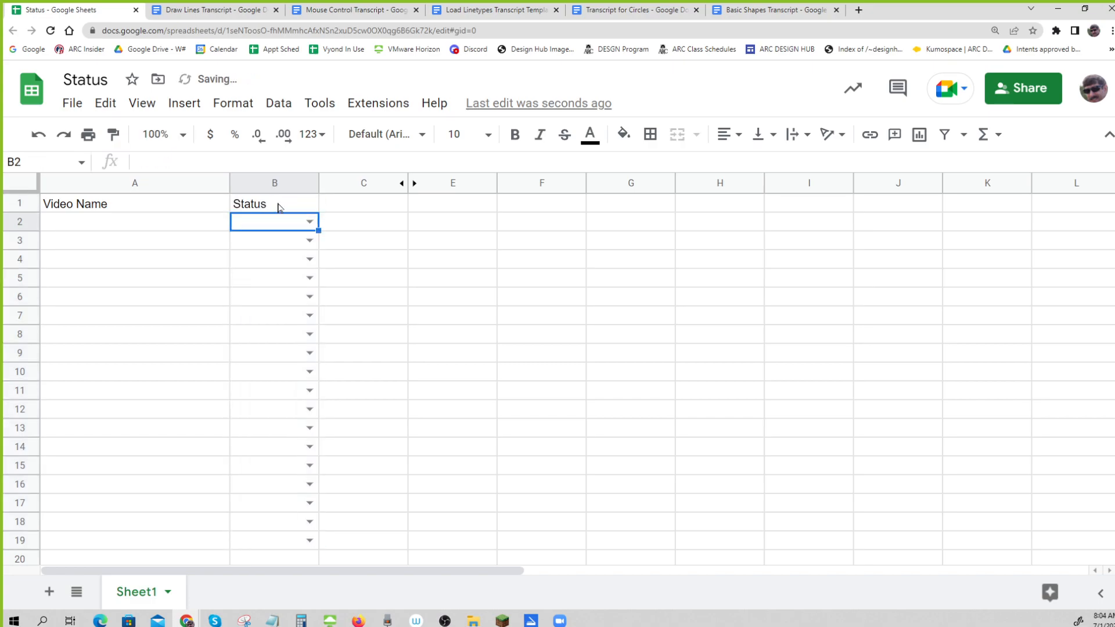
click(134, 221)
text(B)
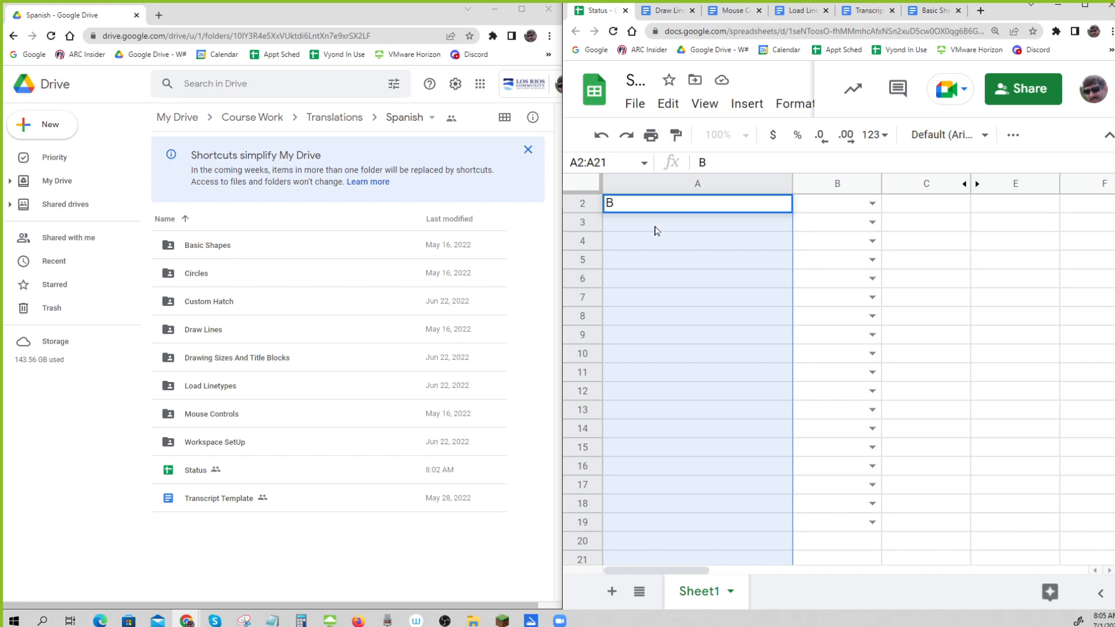
Step: Enter video names Basic Shapes, Custom Hatch and Drawing Sizes and Title Blocks down column A
text(a)
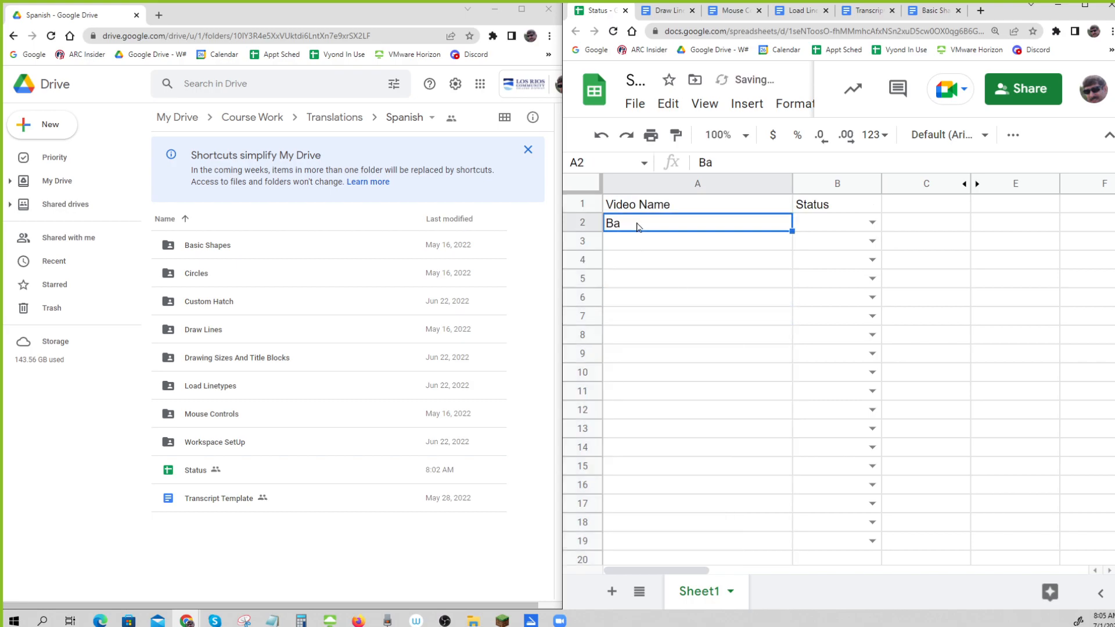
text(sic)
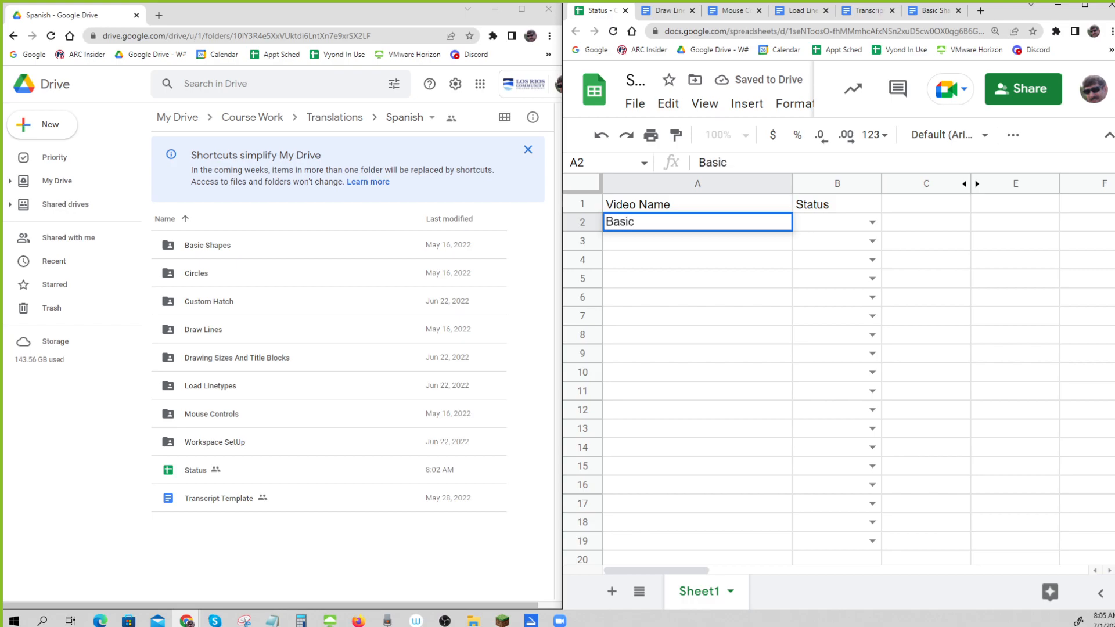
text(Shapes)
click(697, 240)
text(Circle)
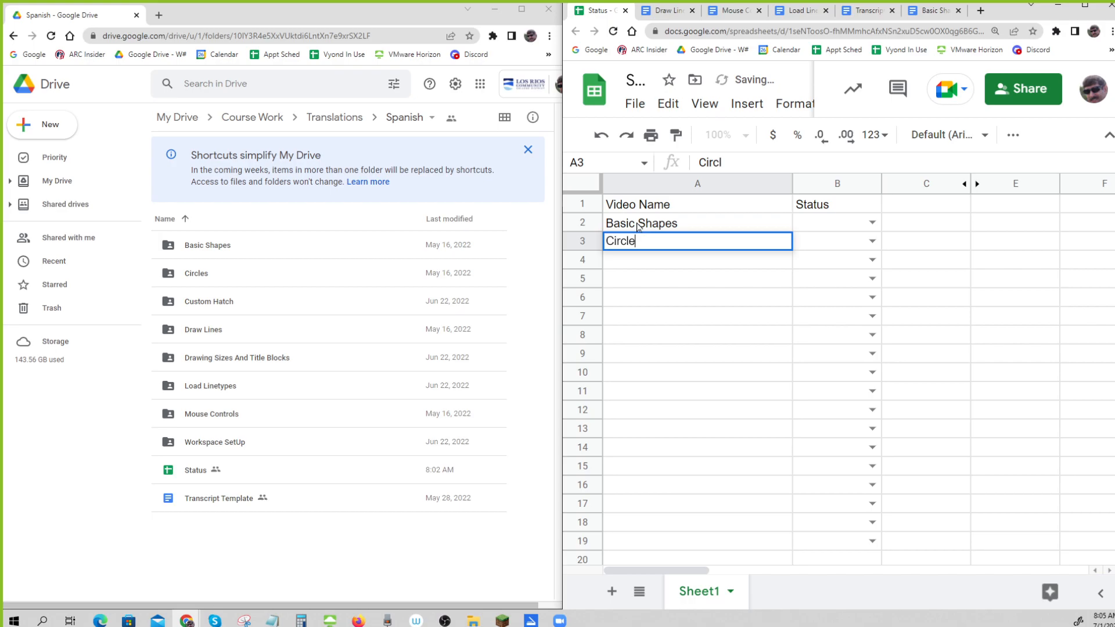
key(Return)
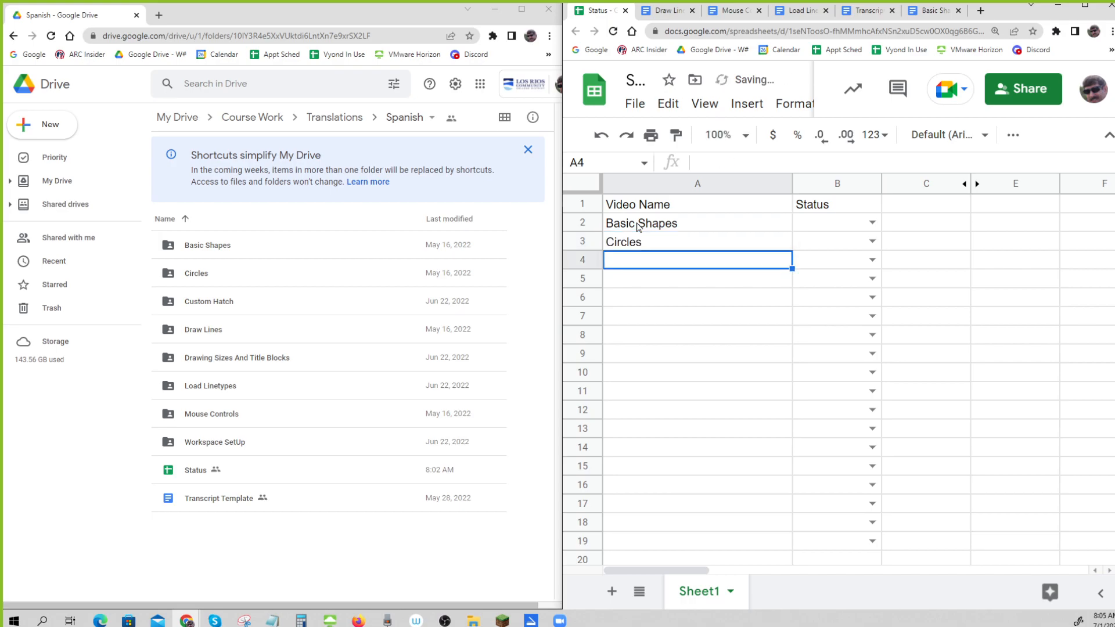
text(Custom)
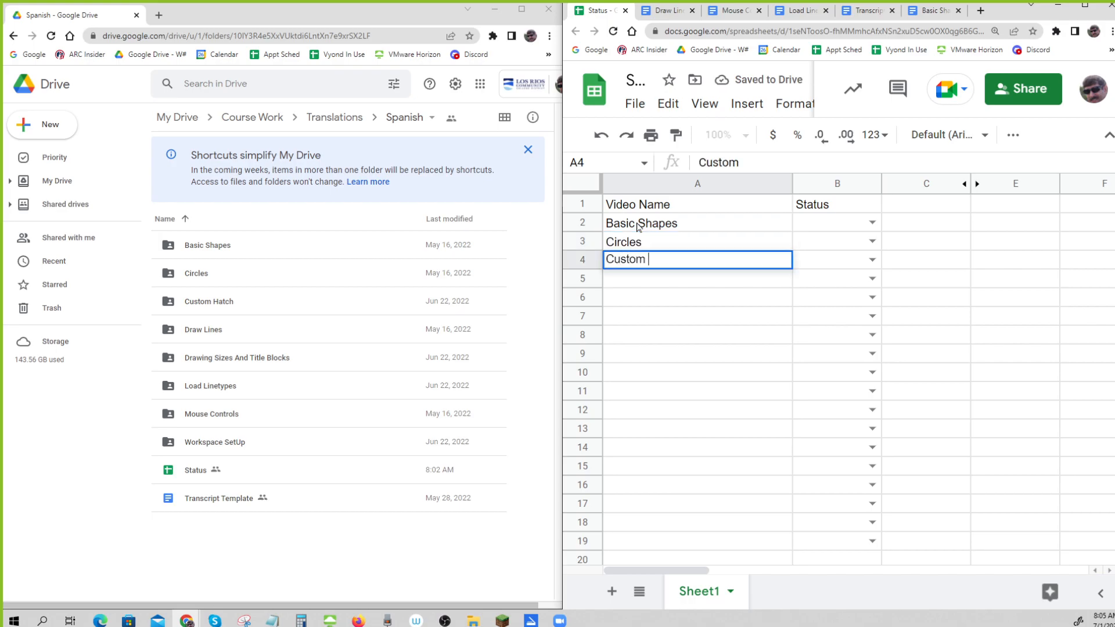
text(Hatch)
click(697, 297)
text(Dra)
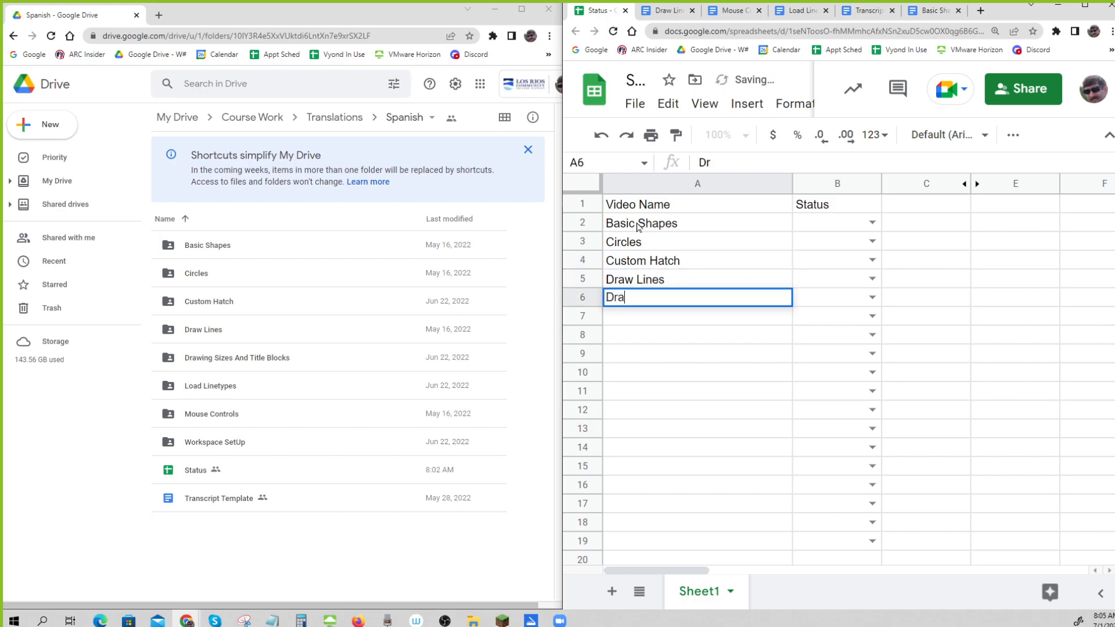
text(wing)
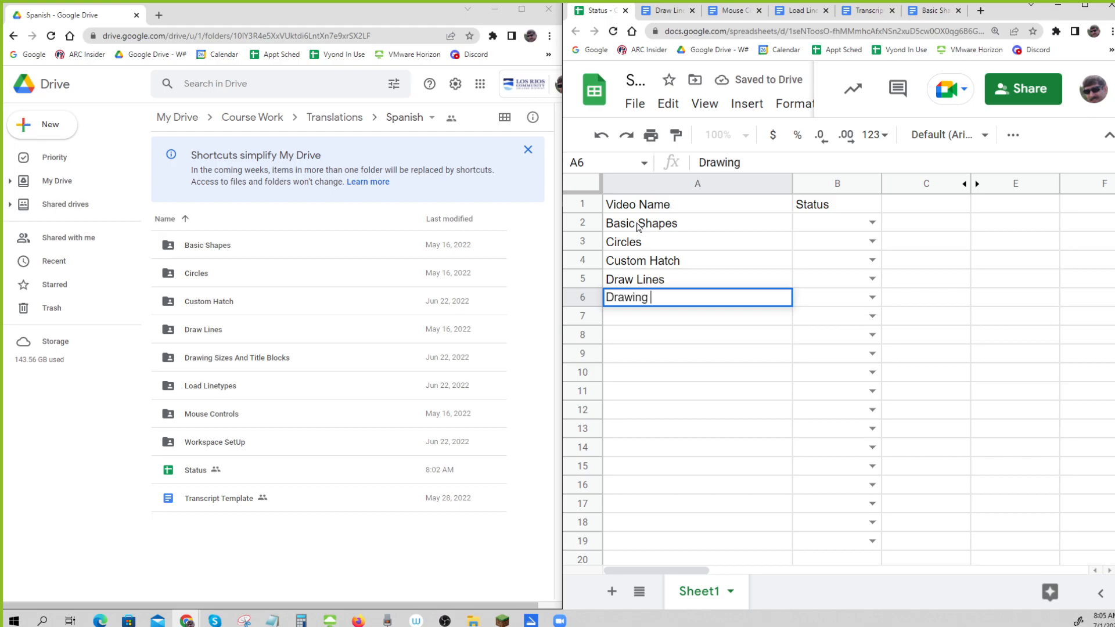
text(Sizes a)
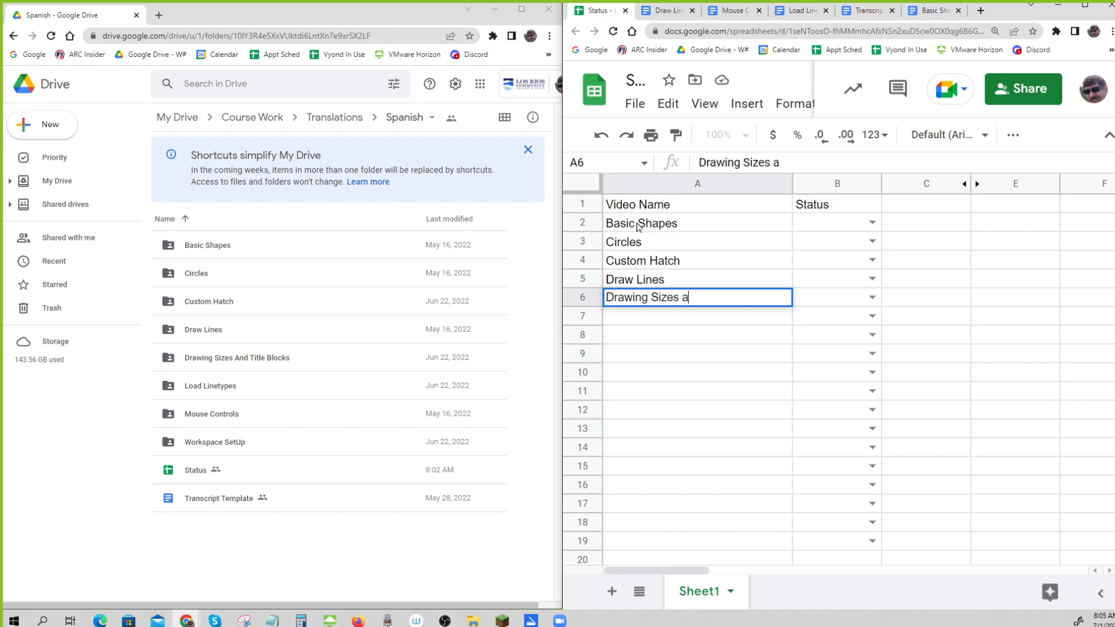
text(nd title blo)
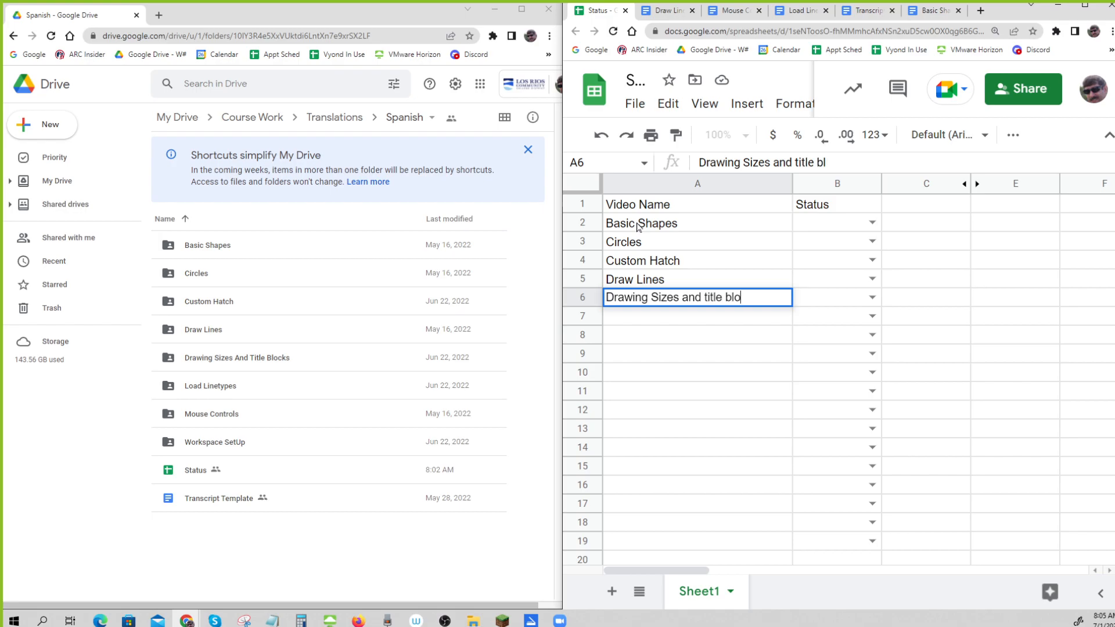
key(Backspace)
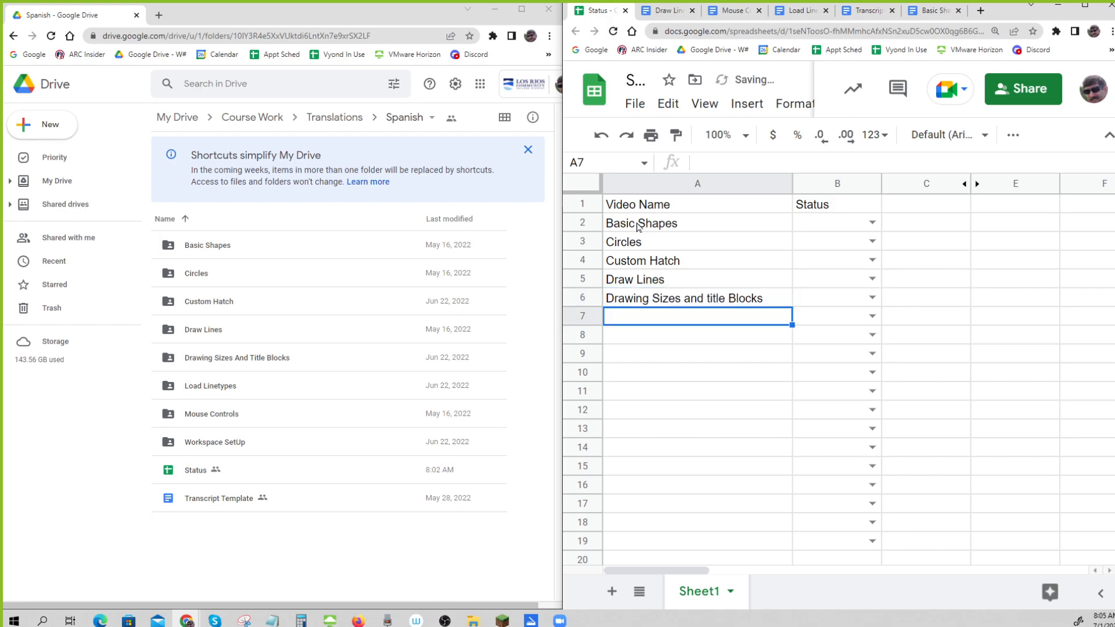
Step: Enter Load Linetypes, Mouse Controls and Workspace SetUp as separate video names in rows 7–9
text(Load L)
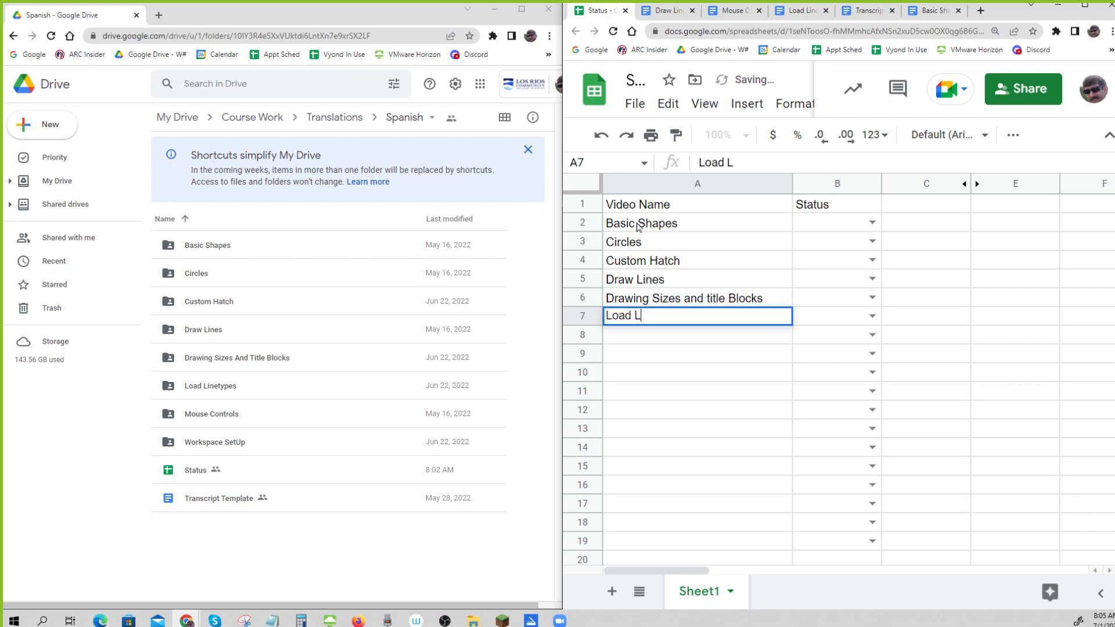
text(inetypes)
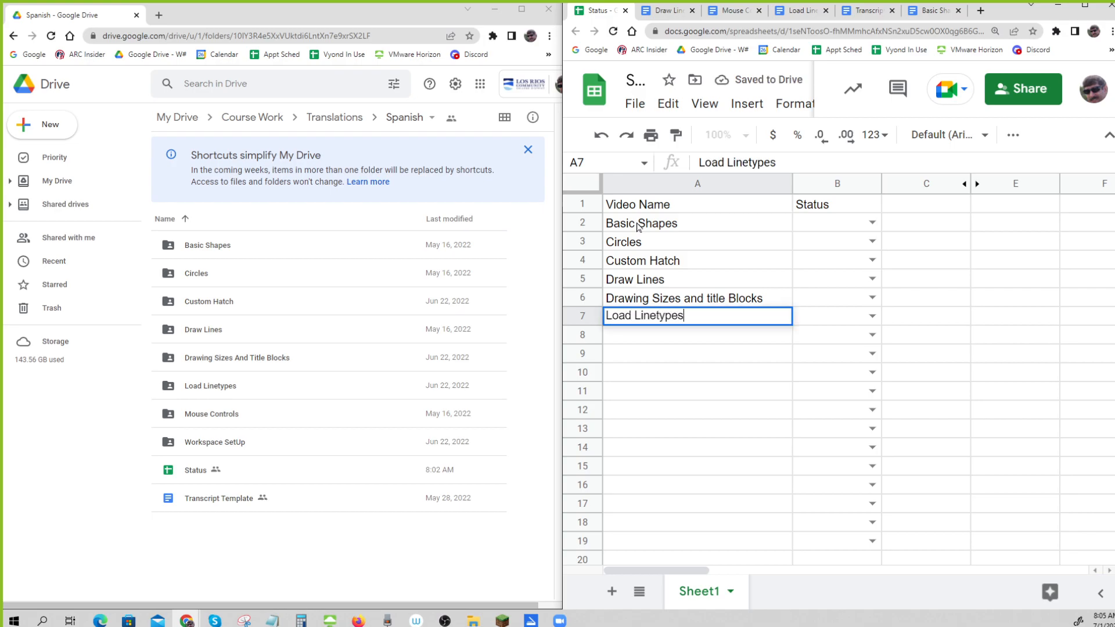
text(M)
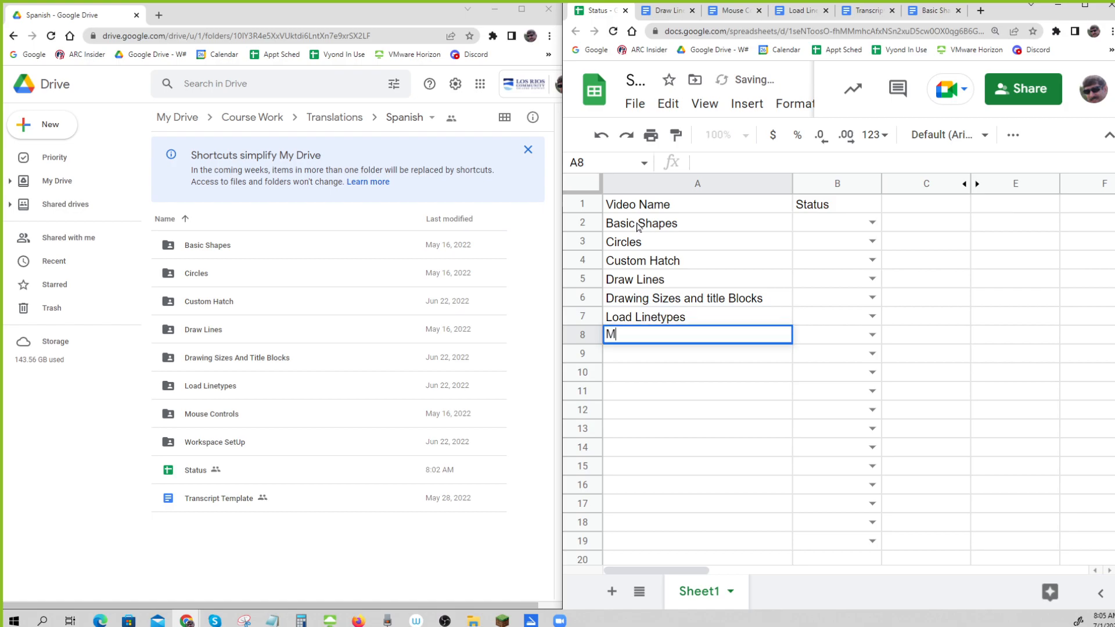
text(ouse controls)
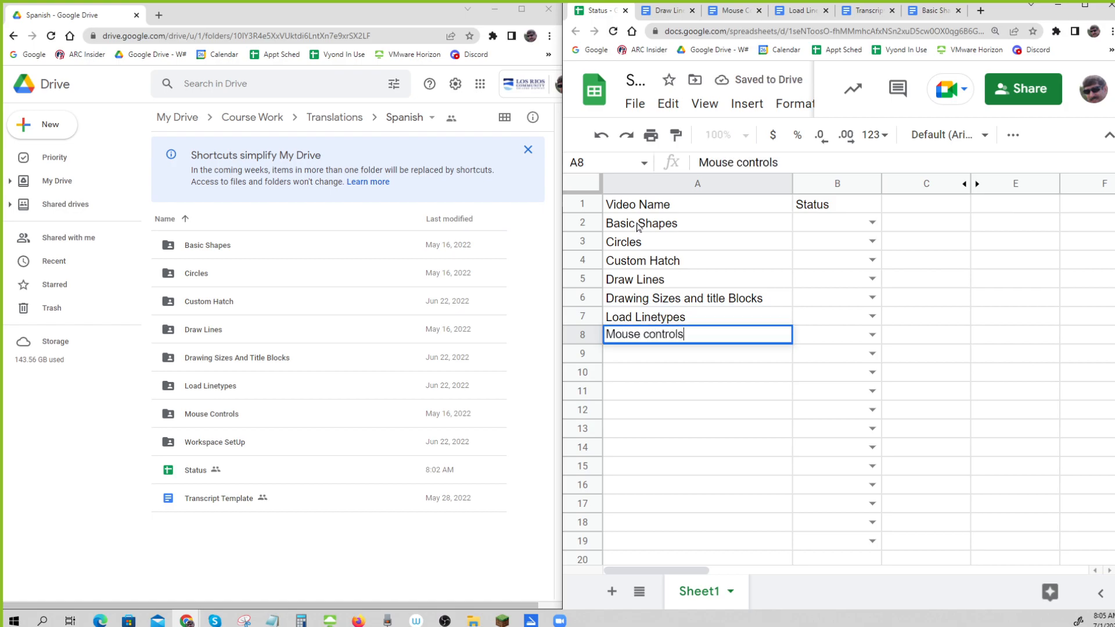
text(Workspace SetUp)
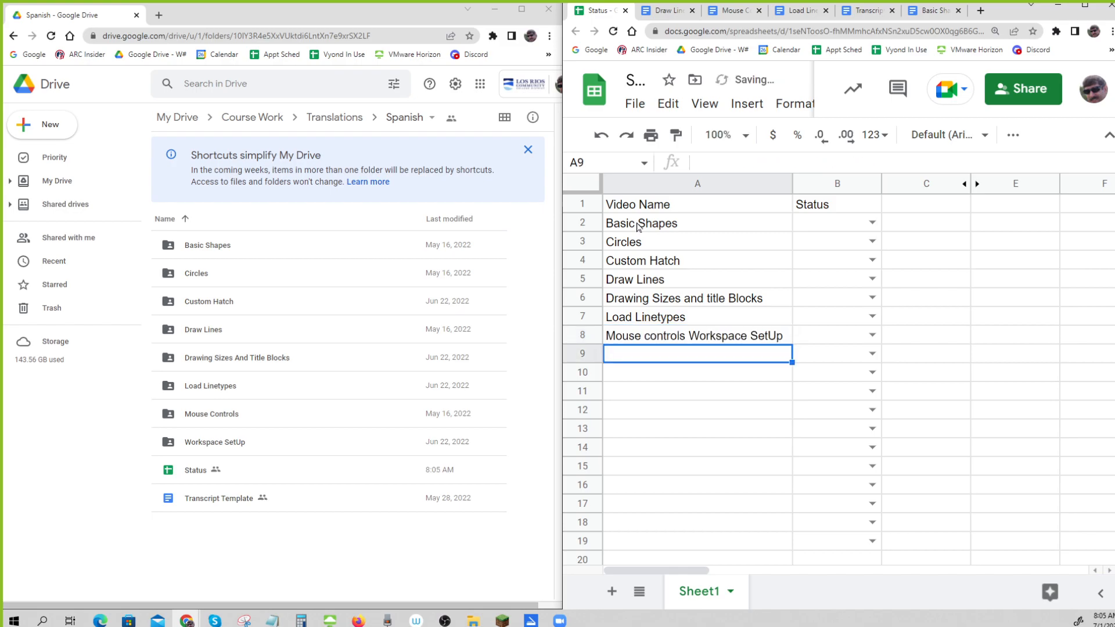
mouse_move(751, 256)
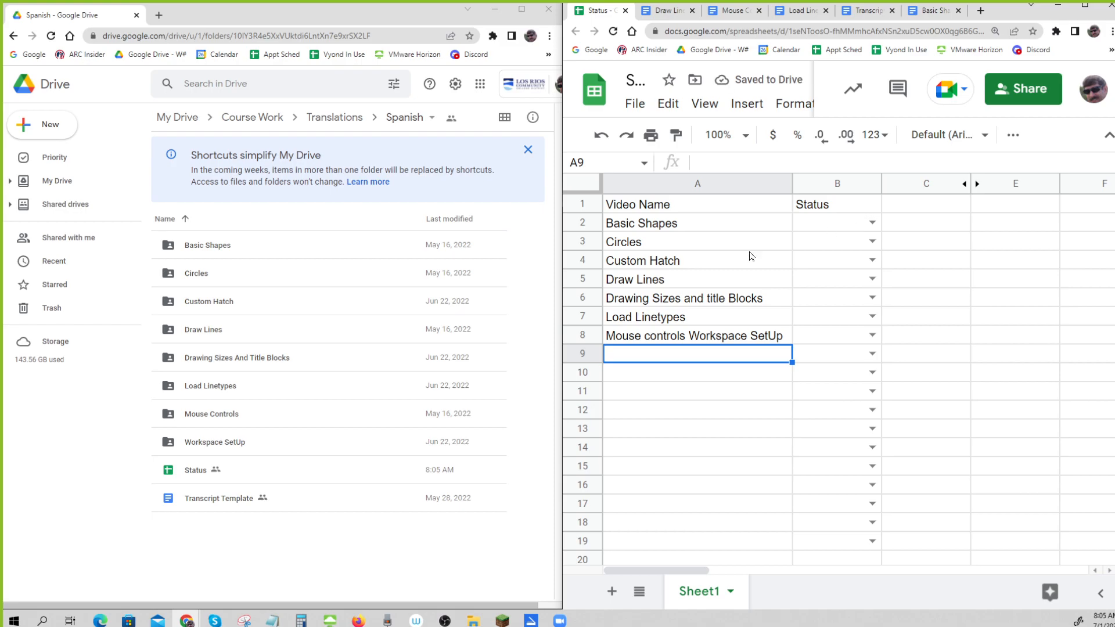
mouse_move(693, 356)
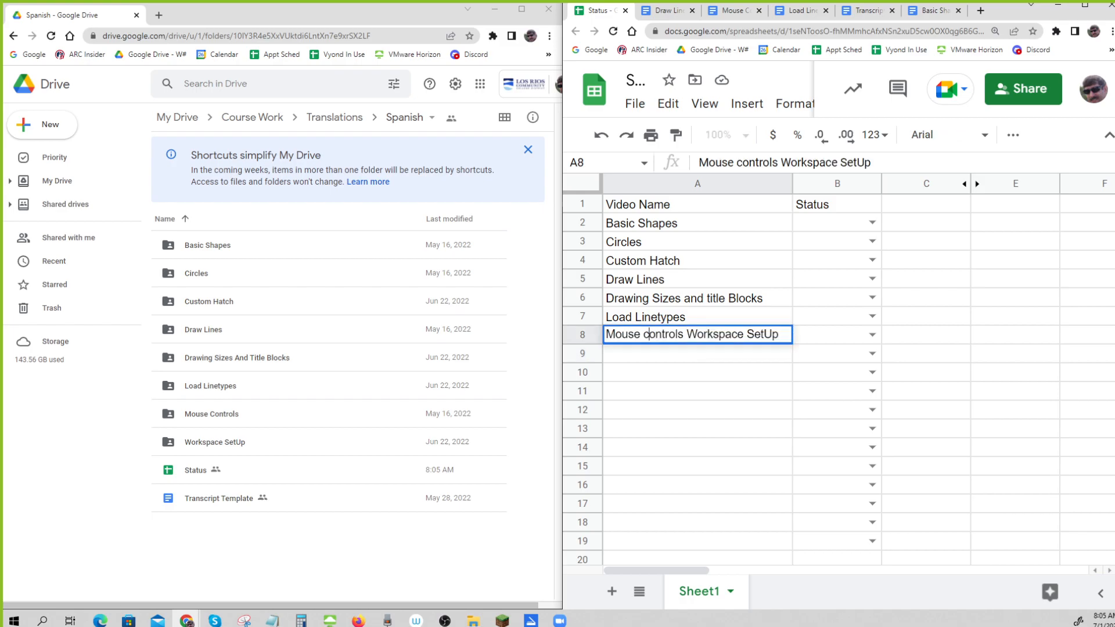
key(Backspace)
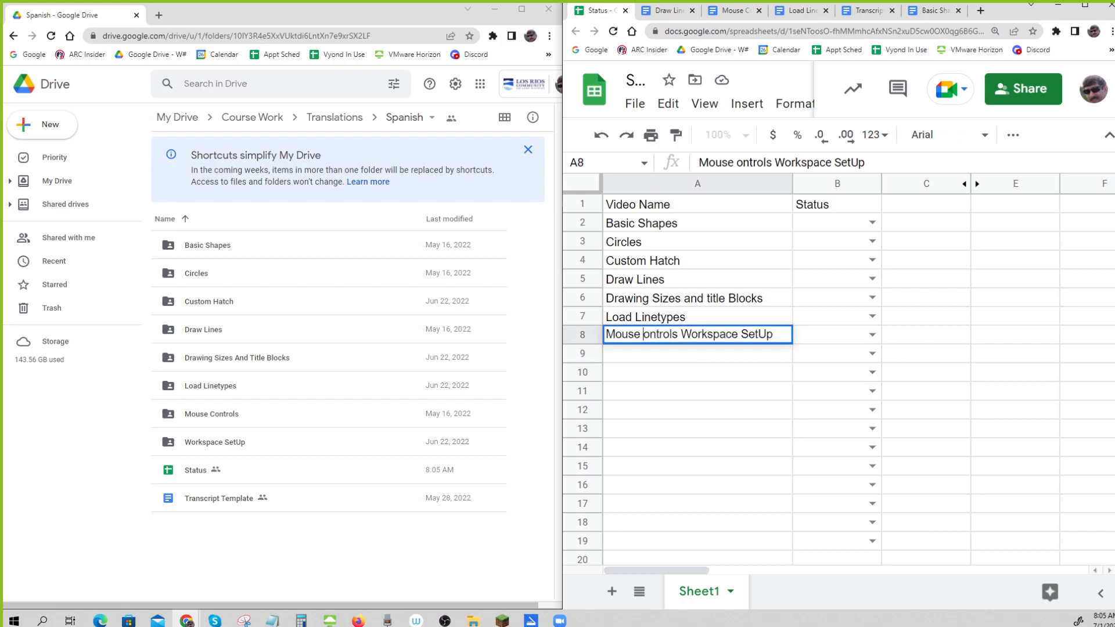
text(V)
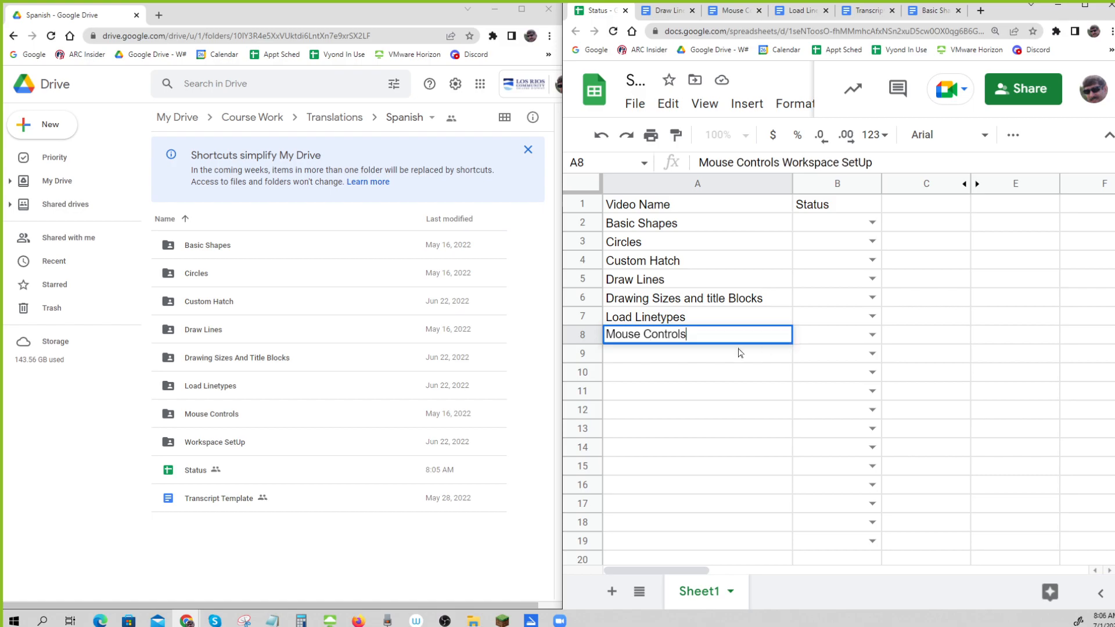
key(Enter)
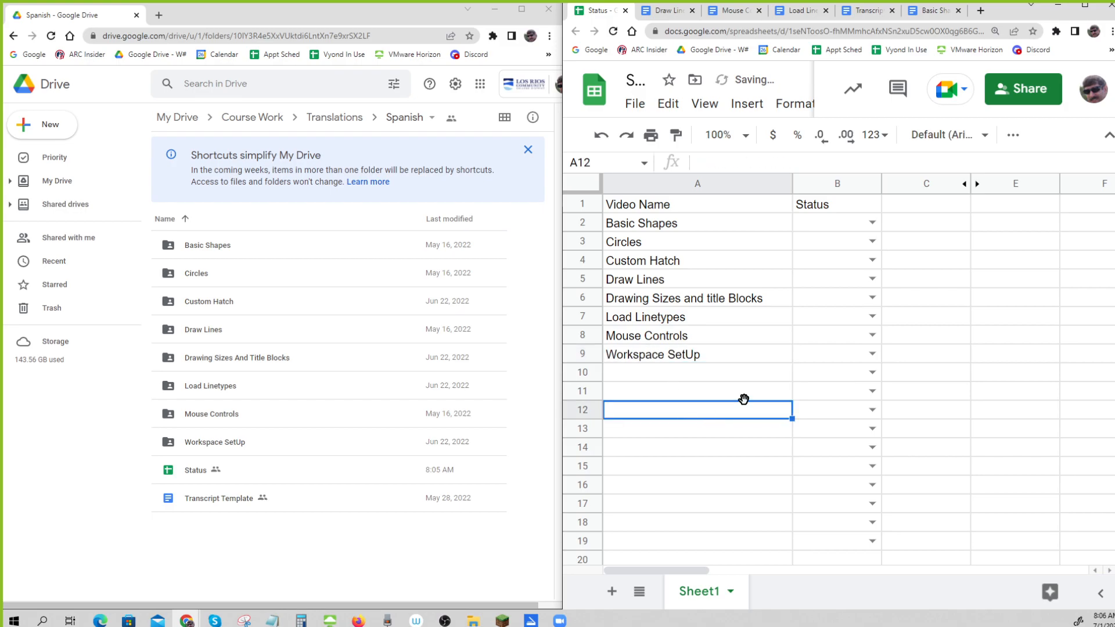
Step: Set Mouse Controls and Draw Lines to status Audio Done via their dropdowns
click(870, 316)
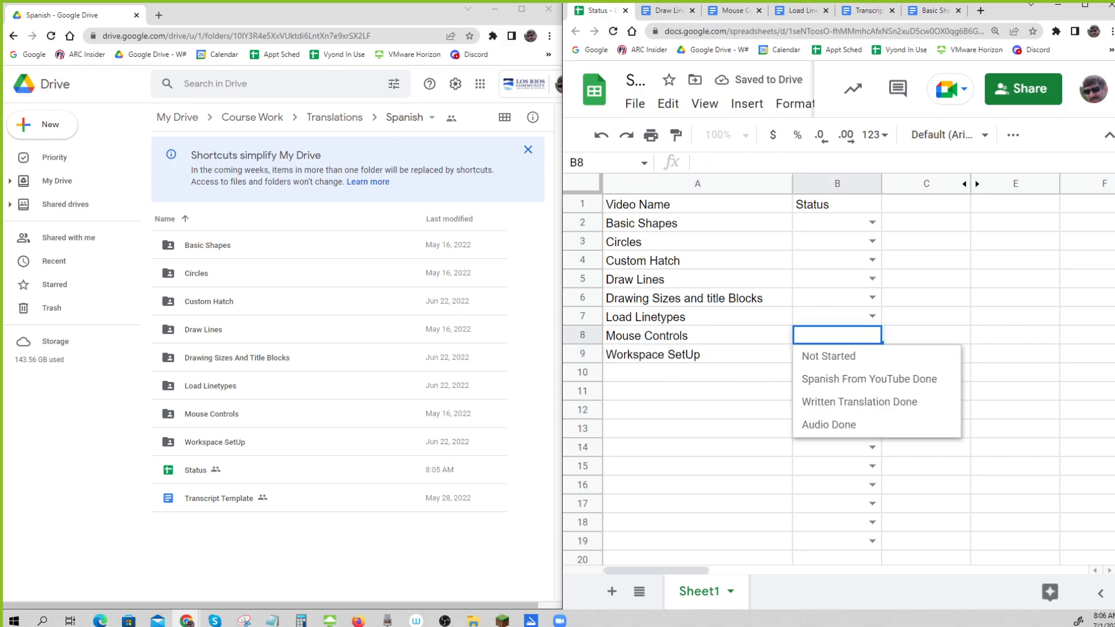
click(829, 426)
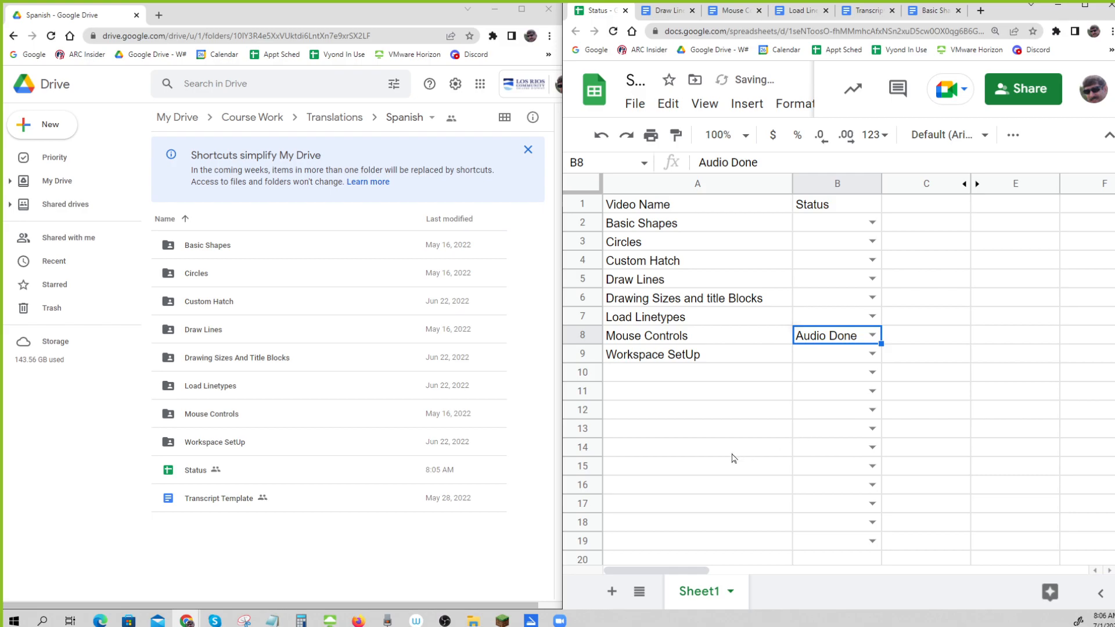
click(697, 447)
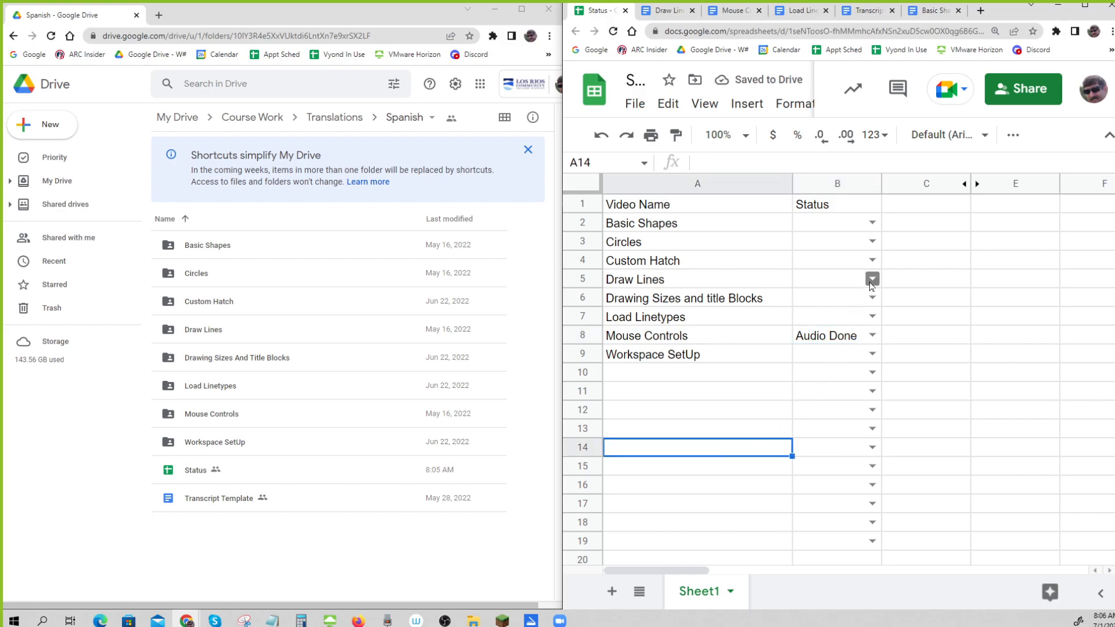
click(870, 278)
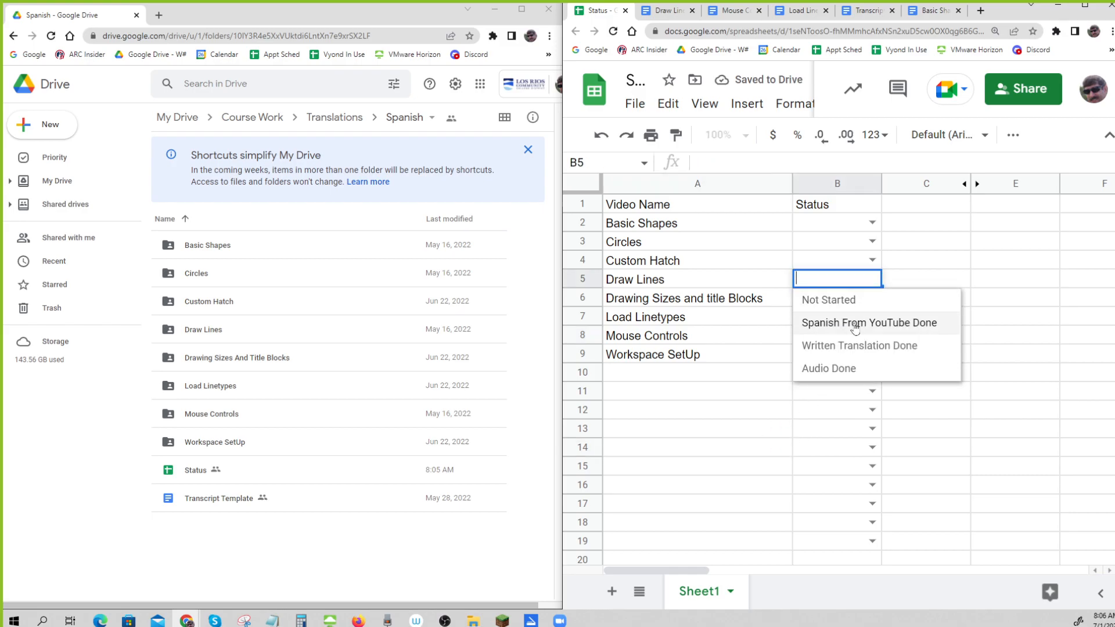
click(828, 369)
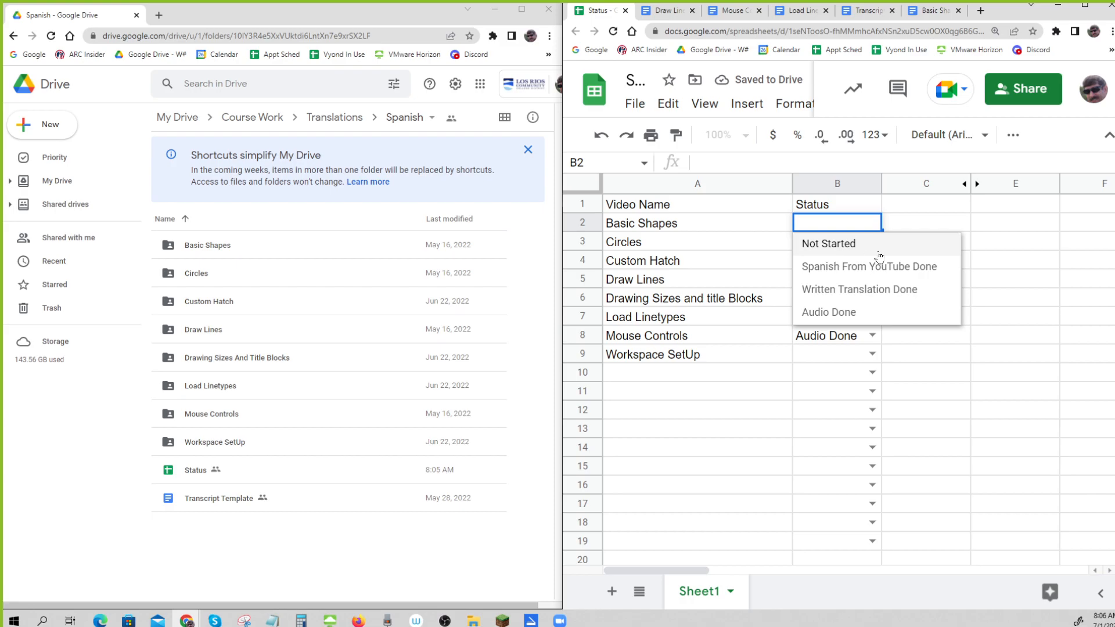
mouse_move(844, 295)
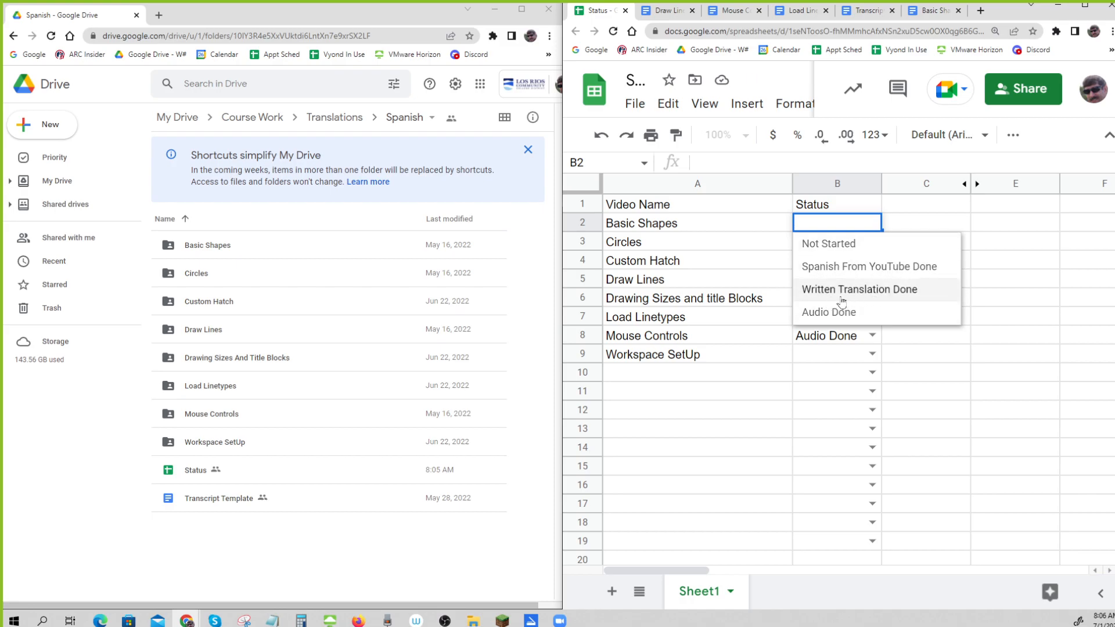
mouse_move(843, 298)
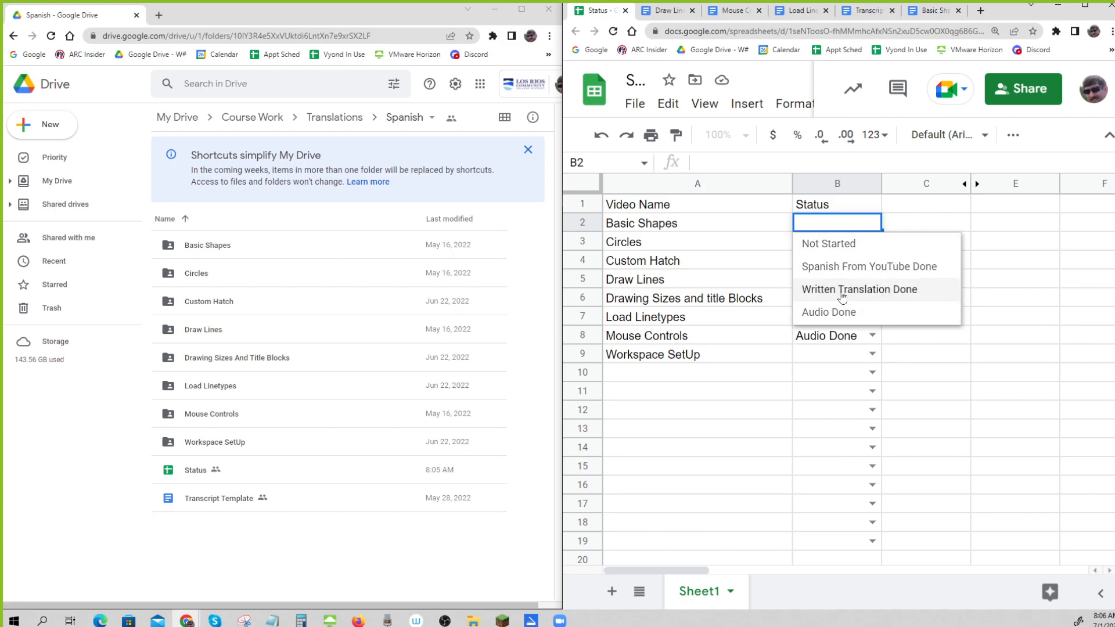
mouse_move(869, 267)
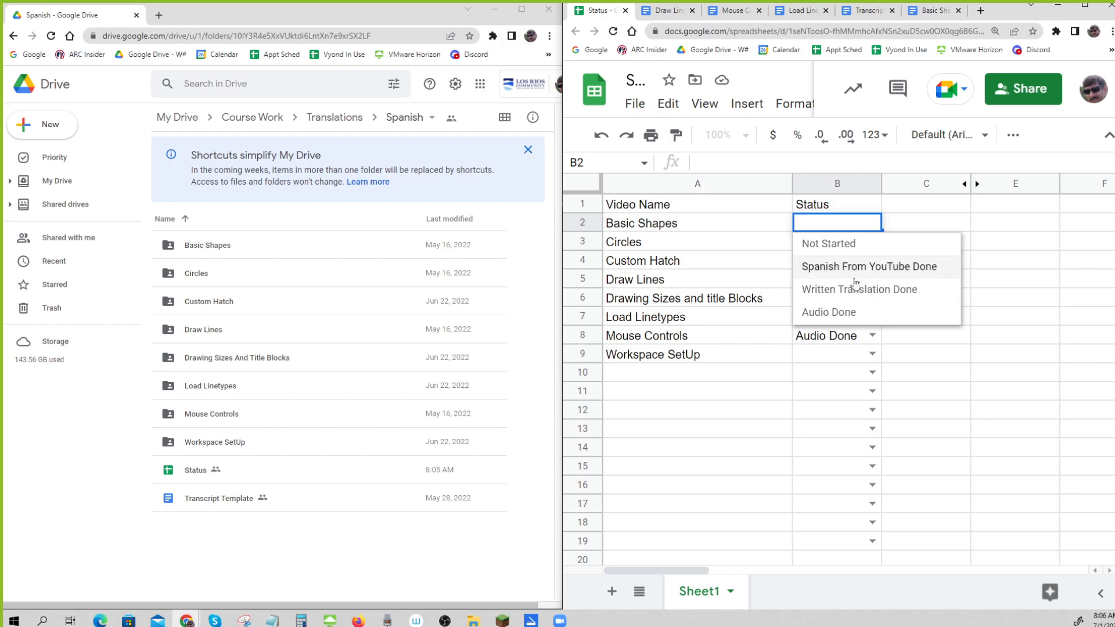
mouse_move(859, 289)
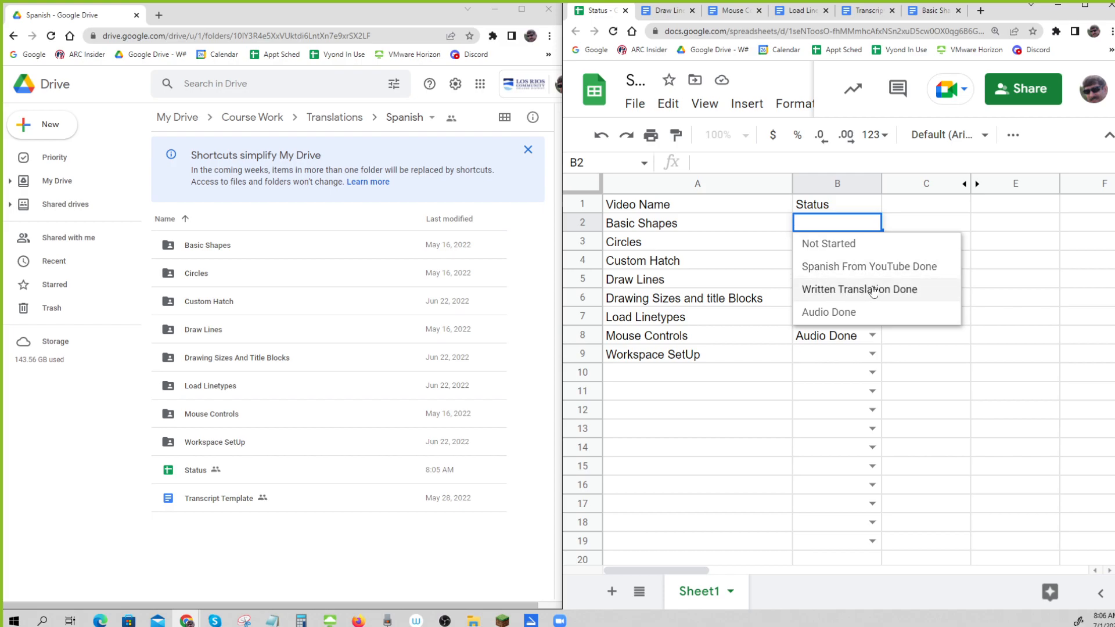
mouse_move(823, 294)
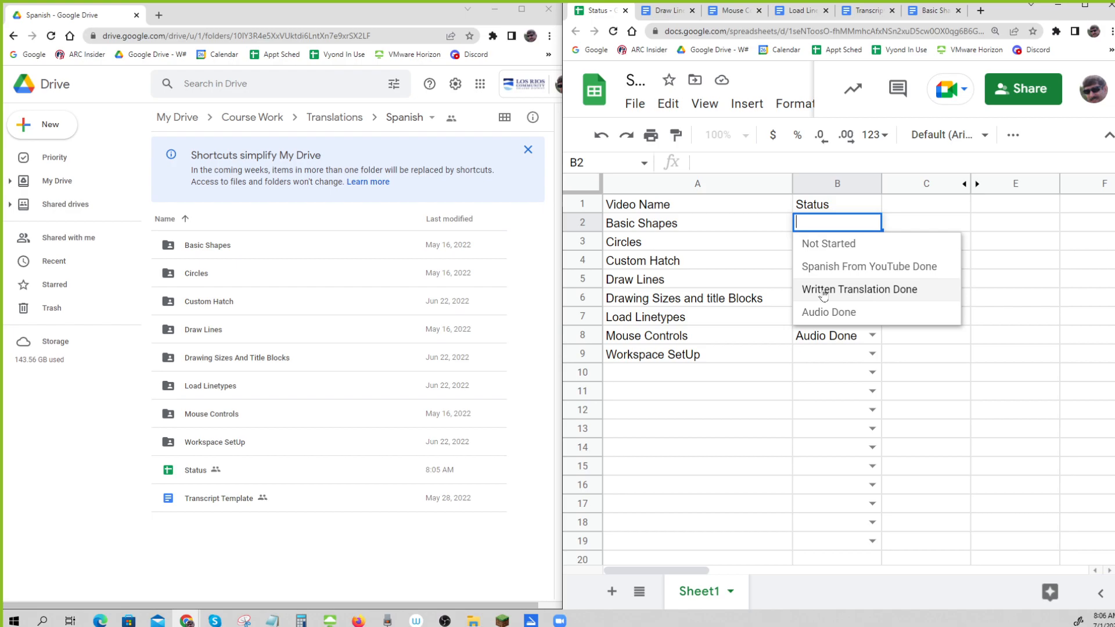
mouse_move(869, 266)
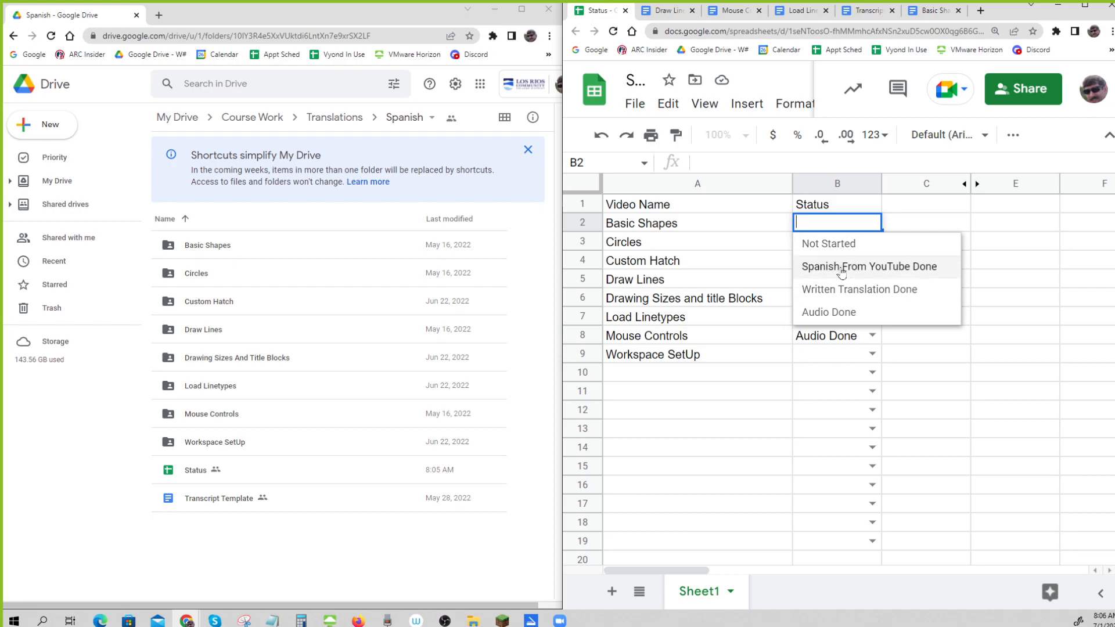
Step: Set Basic Shapes and the remaining videos to Spanish From YouTube Done
click(869, 267)
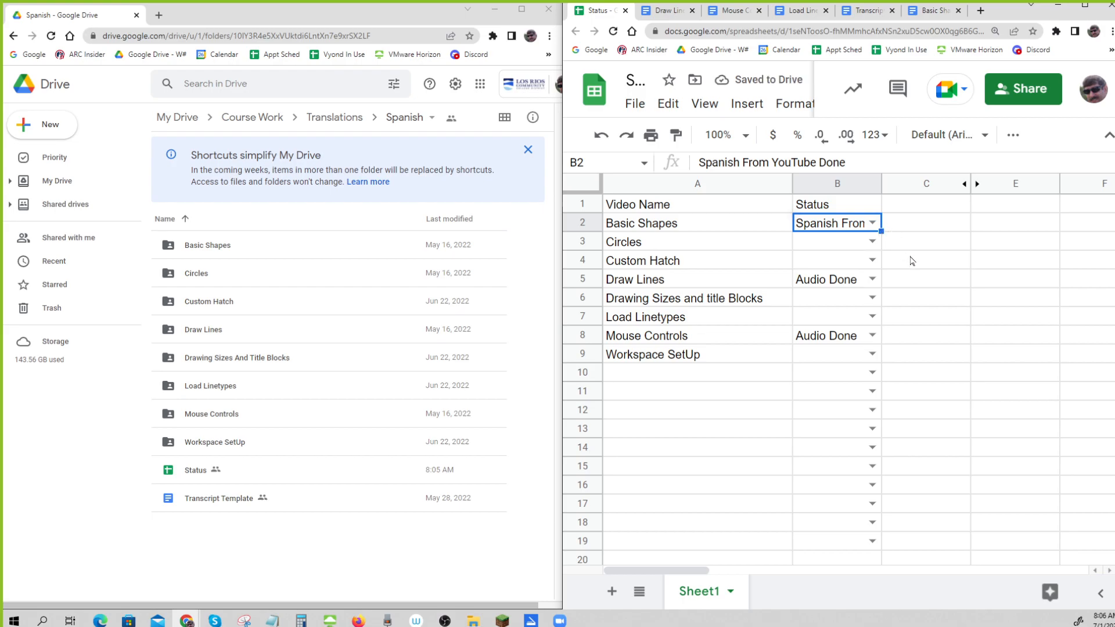
click(836, 260)
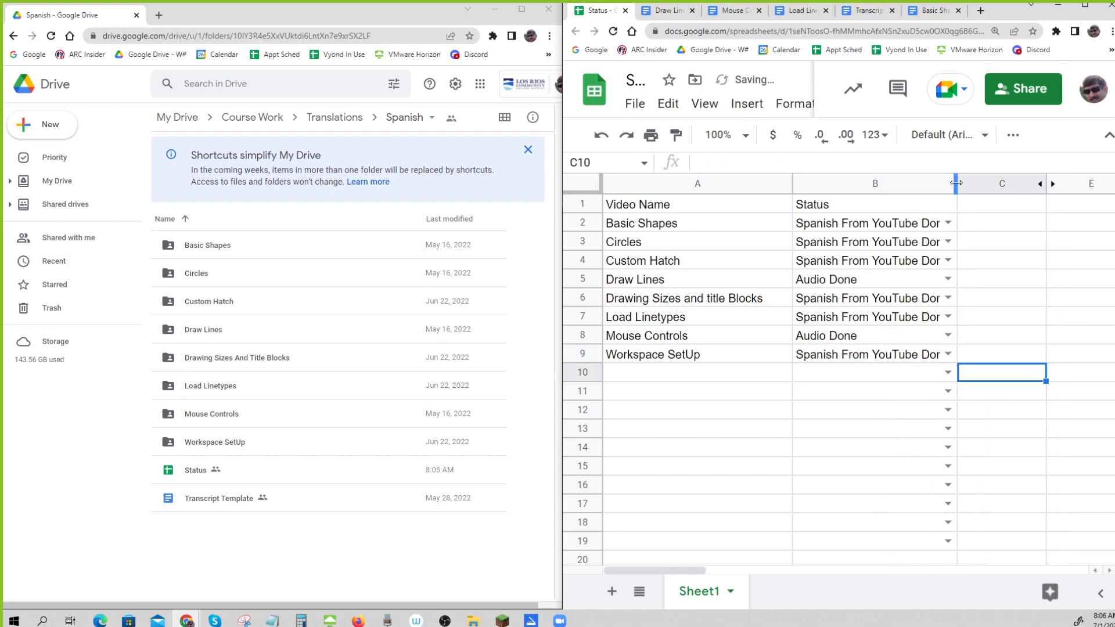
Step: Widen column B to fit full status names and select the eight status cells B2:B9
click(896, 465)
text(T)
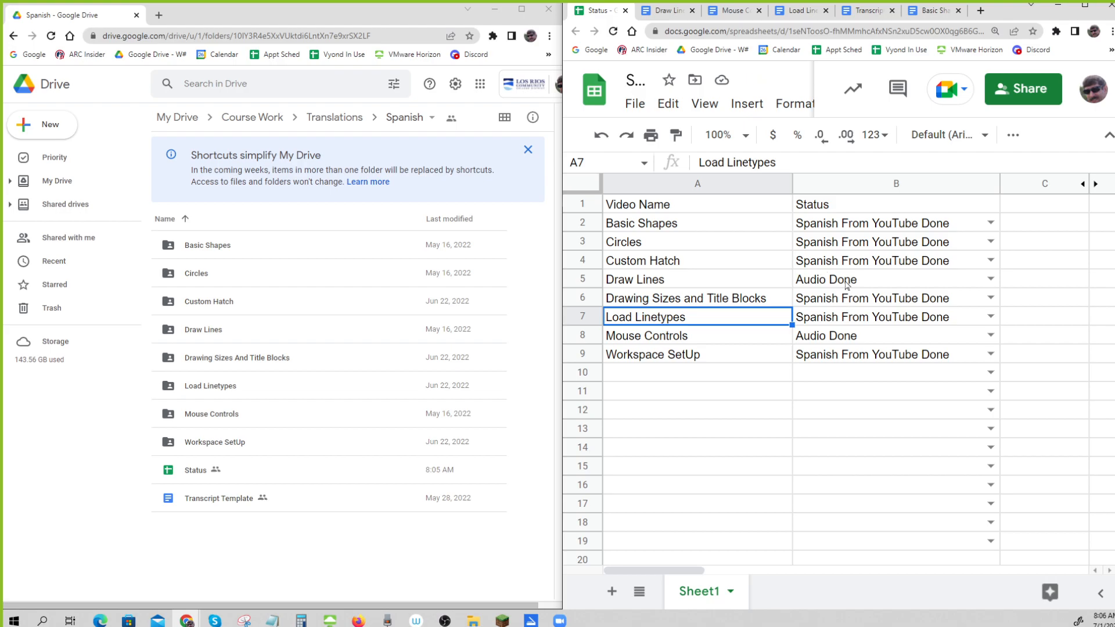
click(894, 279)
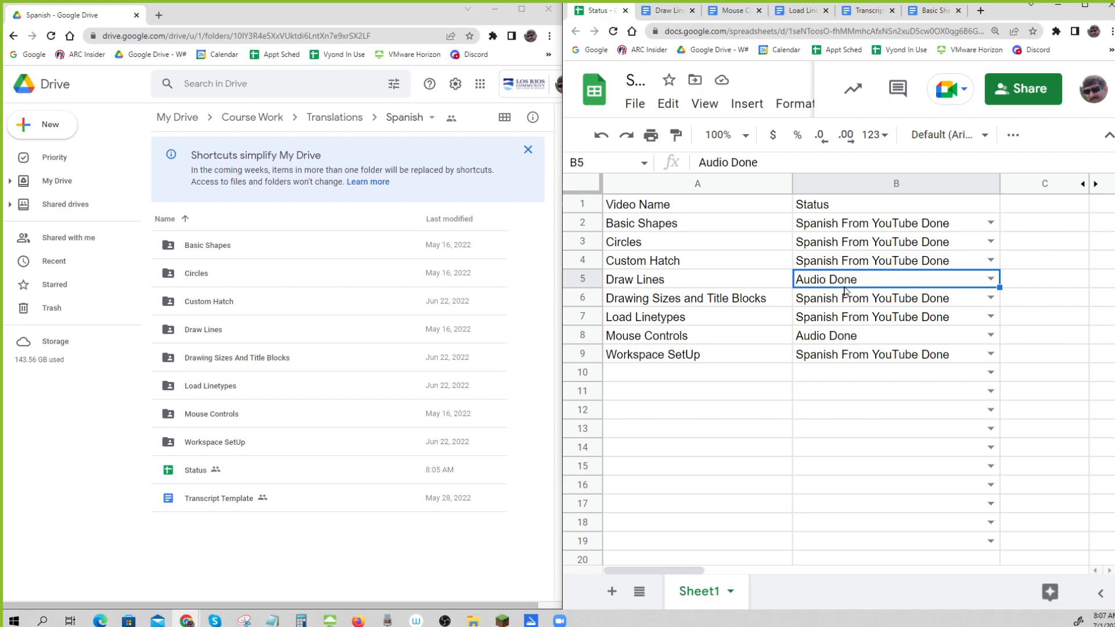
mouse_move(874, 346)
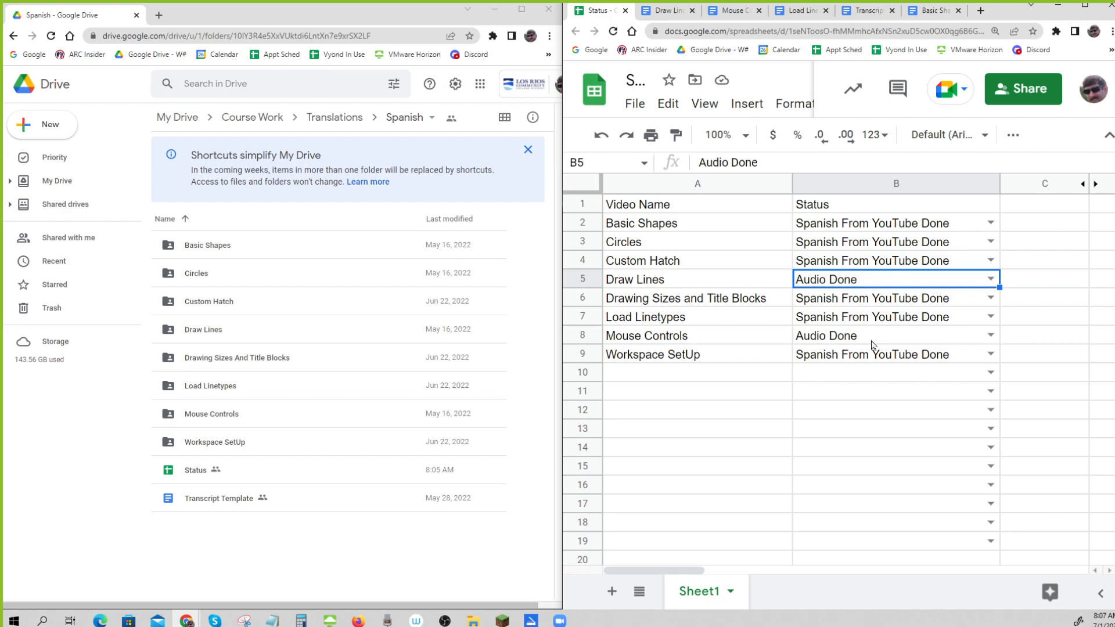
click(894, 411)
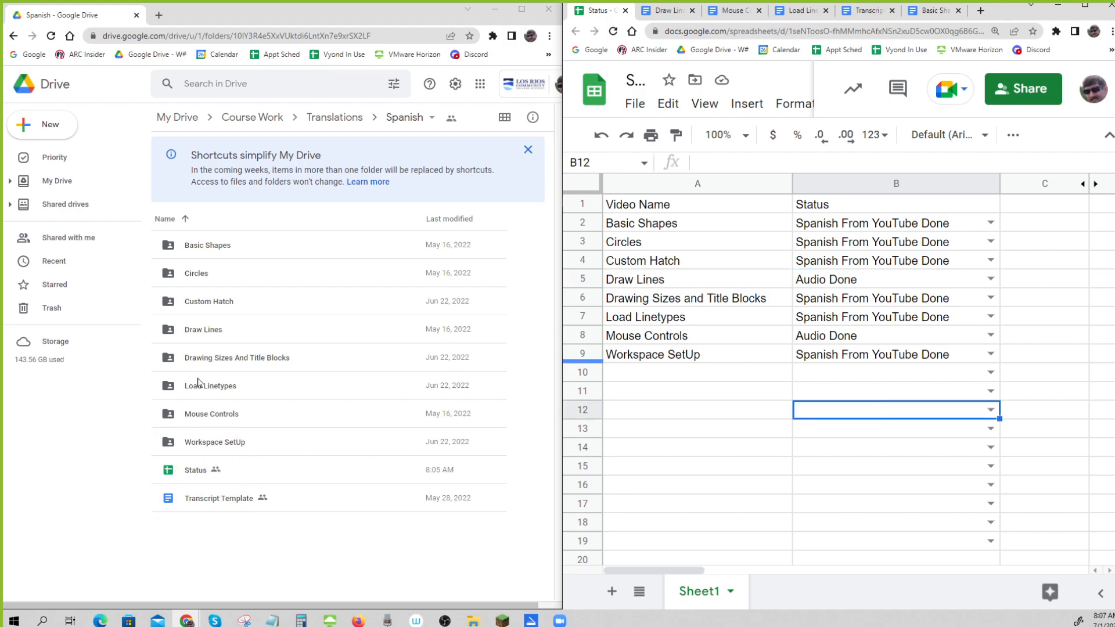
mouse_move(196, 470)
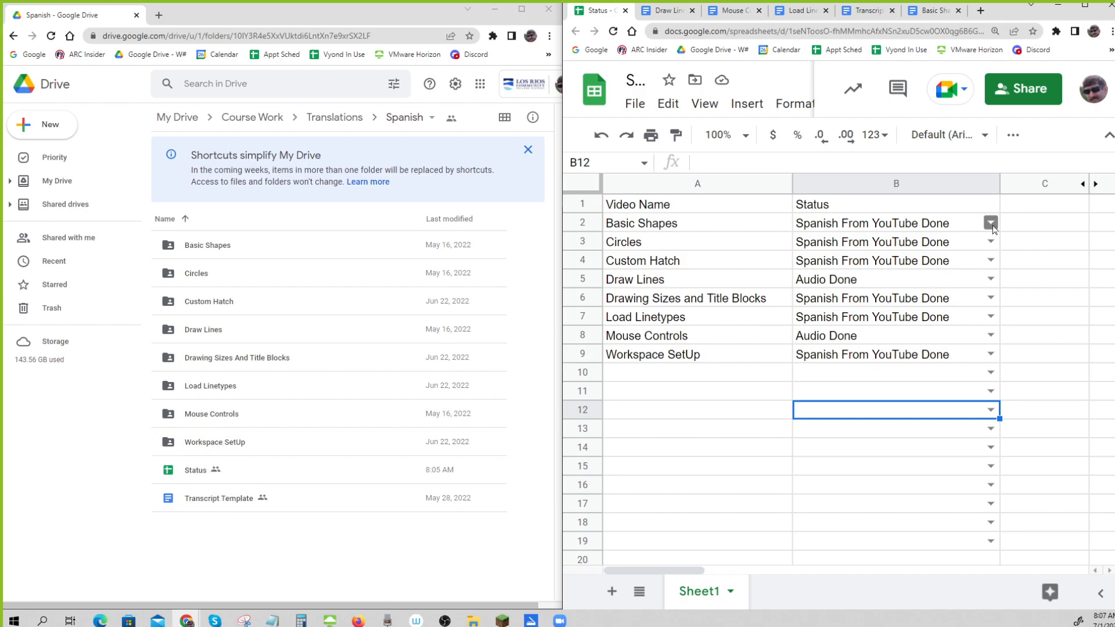
mouse_move(899, 467)
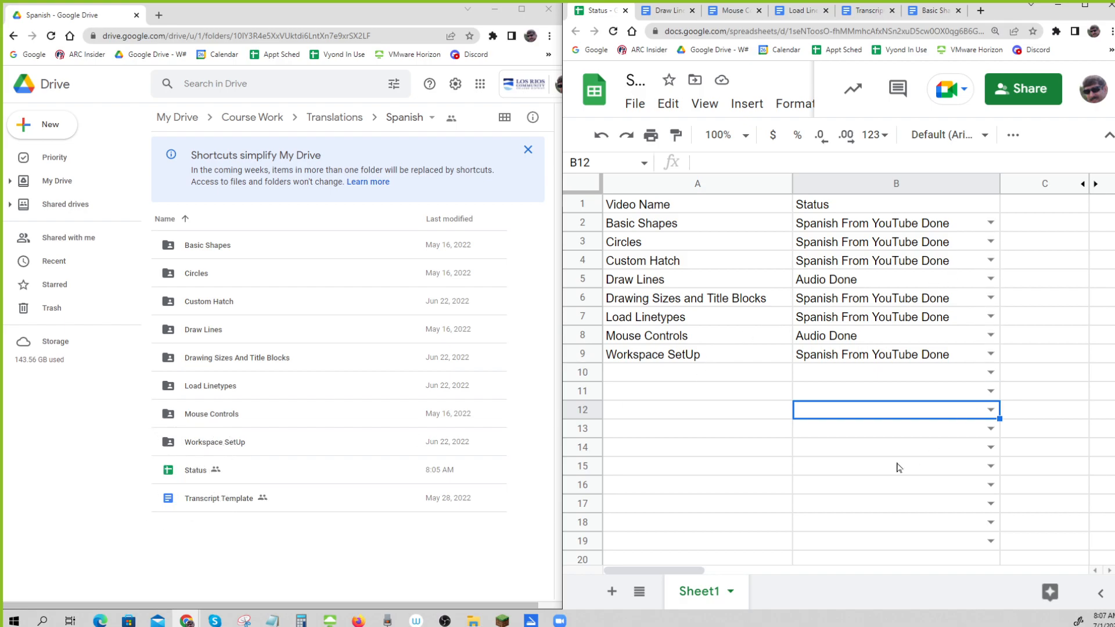
click(894, 223)
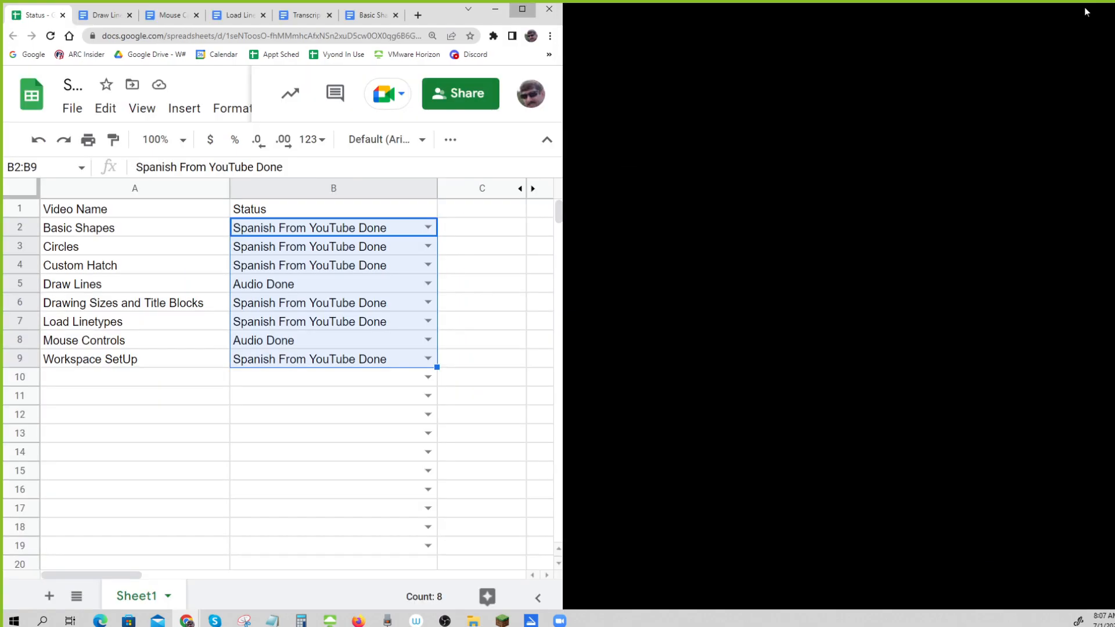
Step: Maximize the browser window so the spreadsheet fills the screen
click(522, 8)
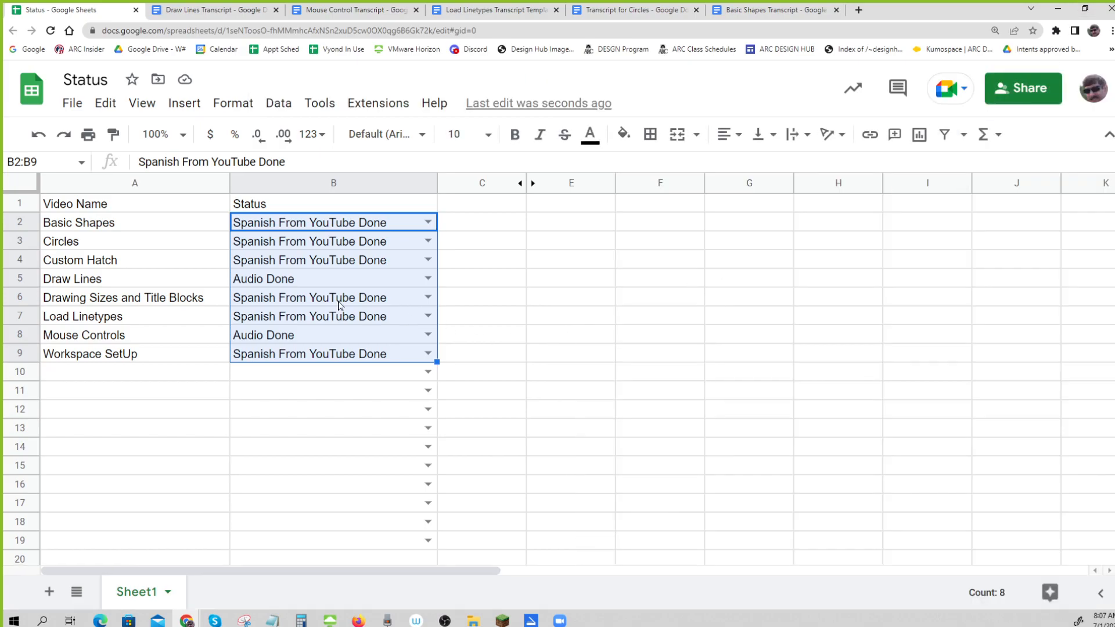
mouse_move(347, 248)
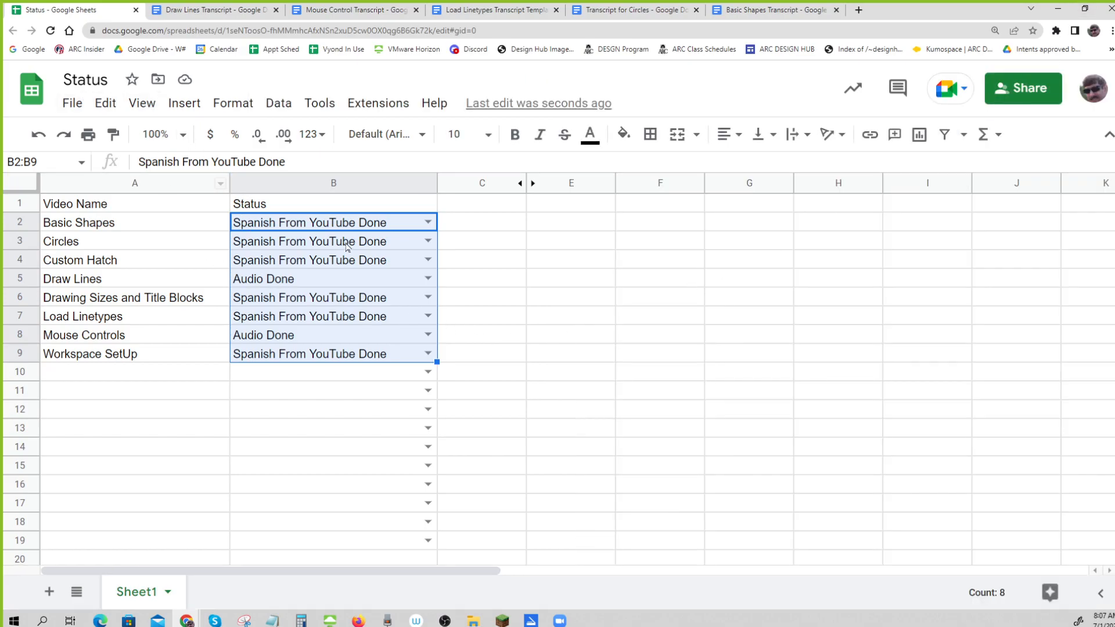
mouse_move(299, 294)
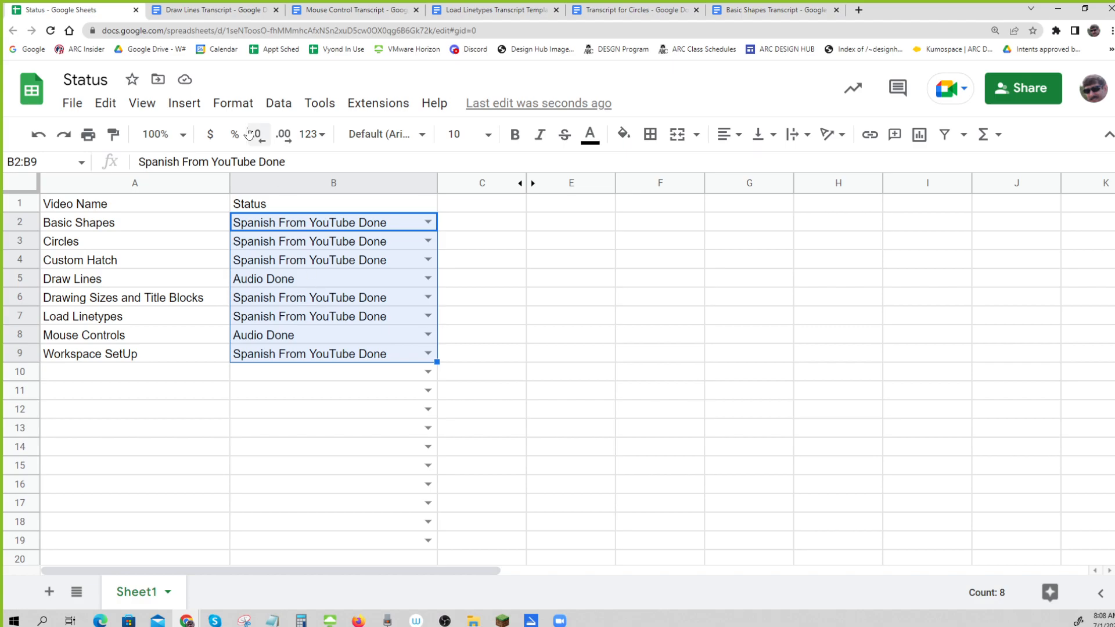
mouse_move(233, 103)
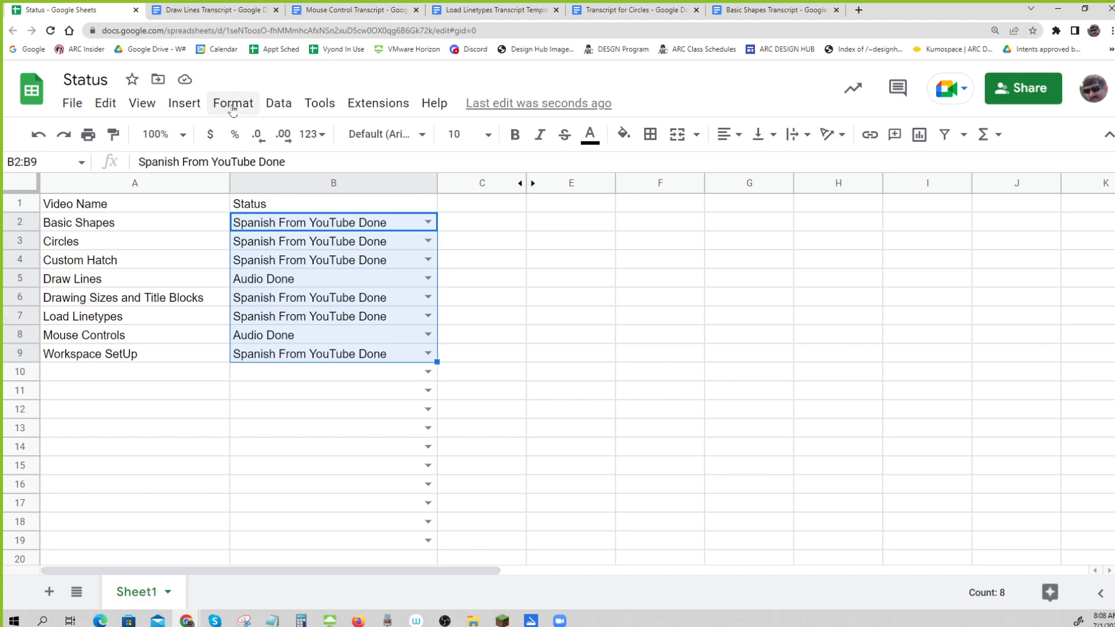
Step: Create a conditional formatting rule on B2:B9 shading cells whose text contains 'Audio Done' green
click(233, 104)
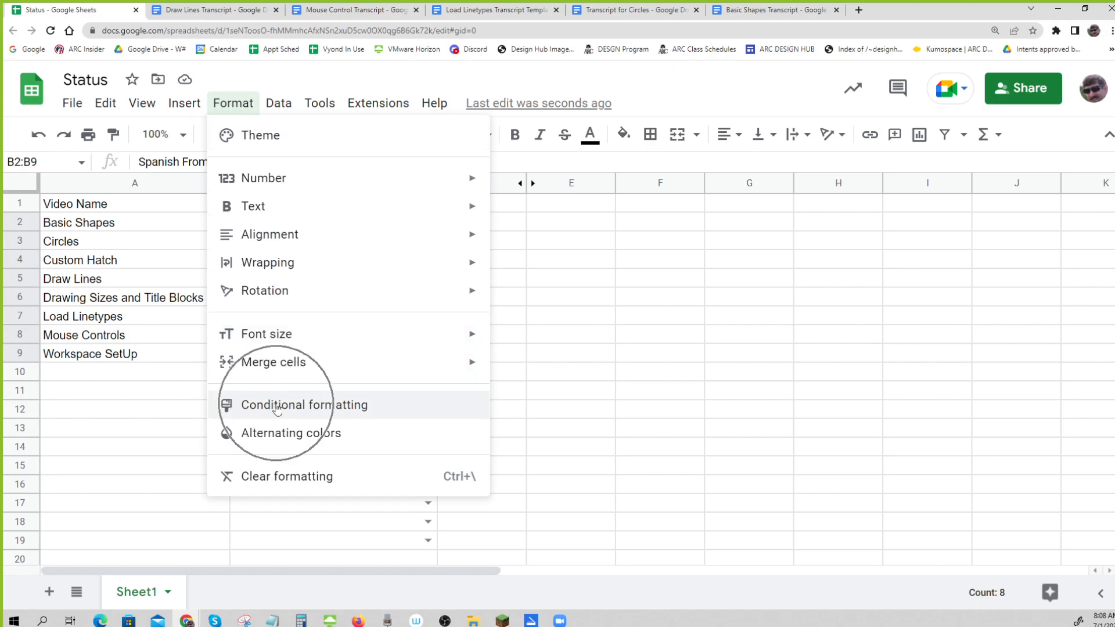
click(304, 405)
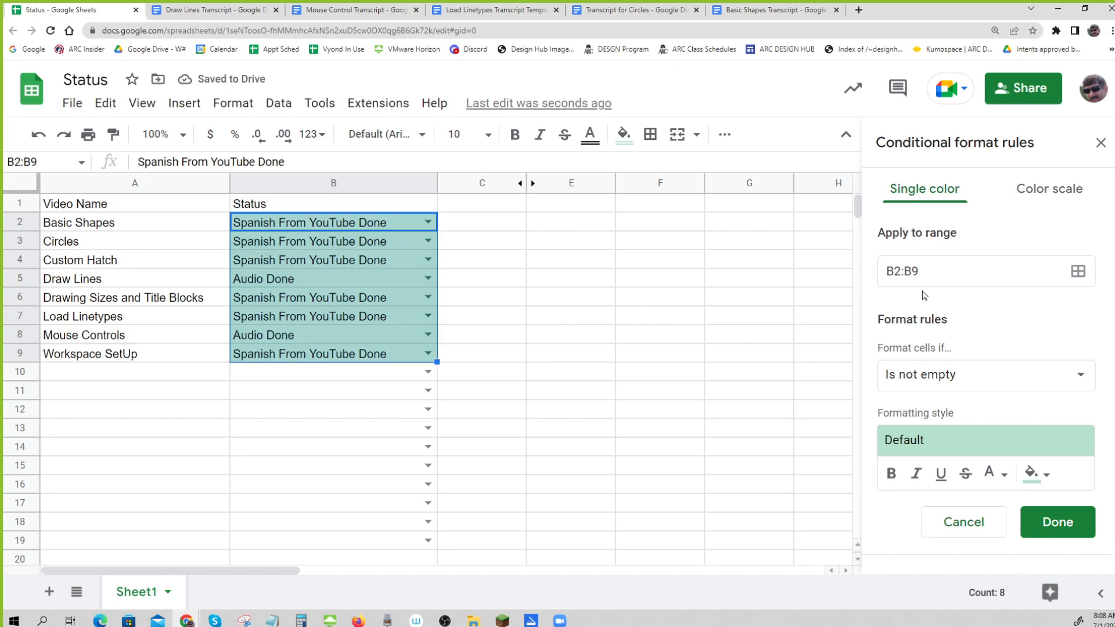
click(985, 376)
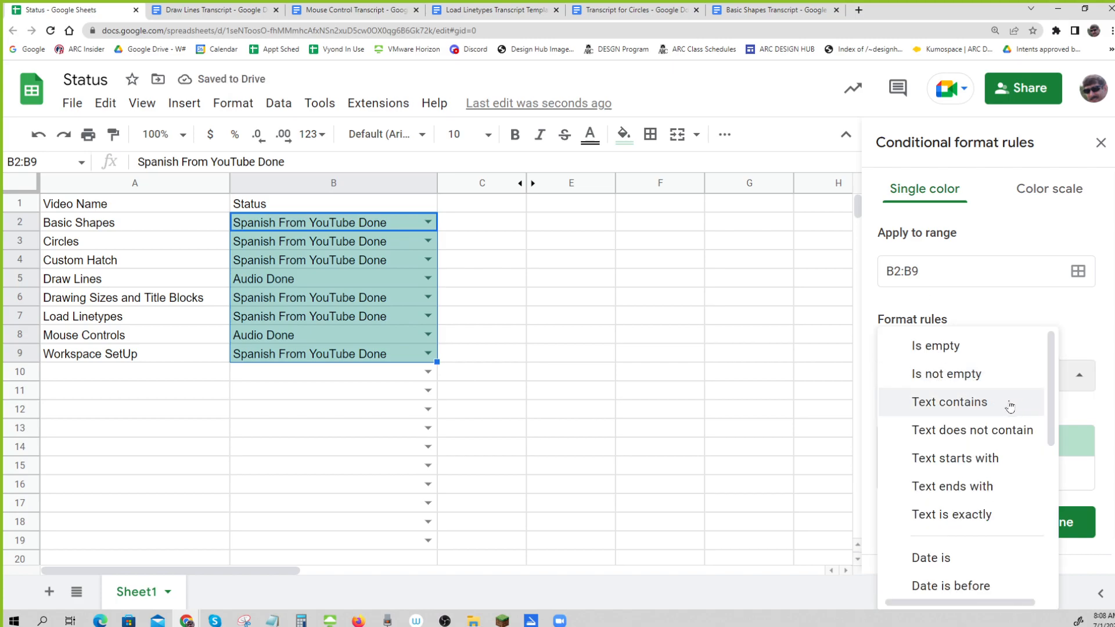
mouse_move(956, 410)
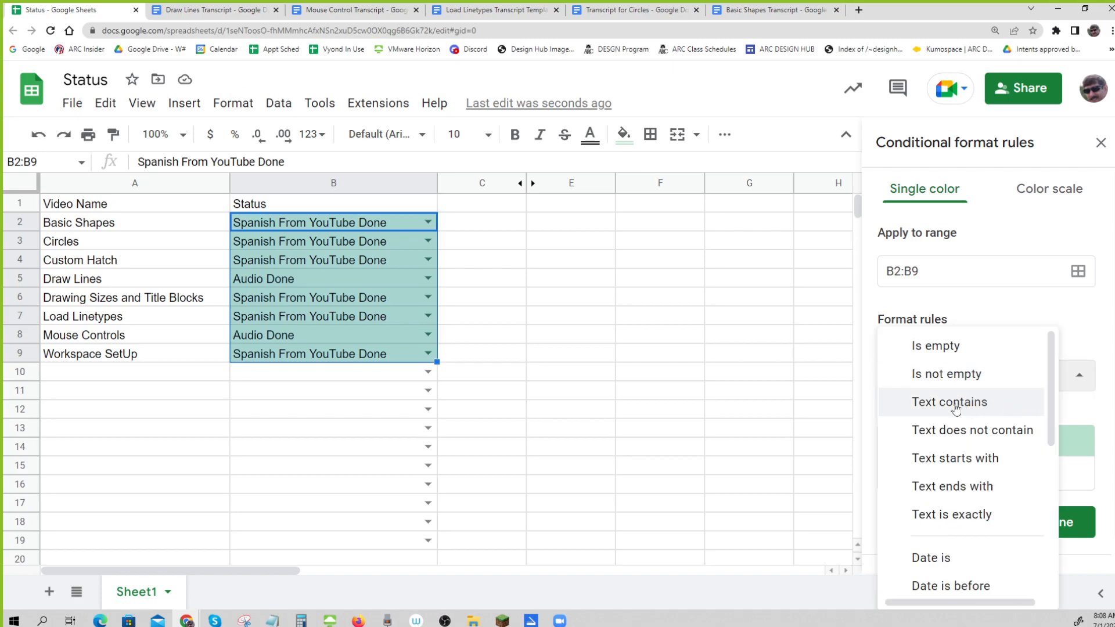
click(949, 401)
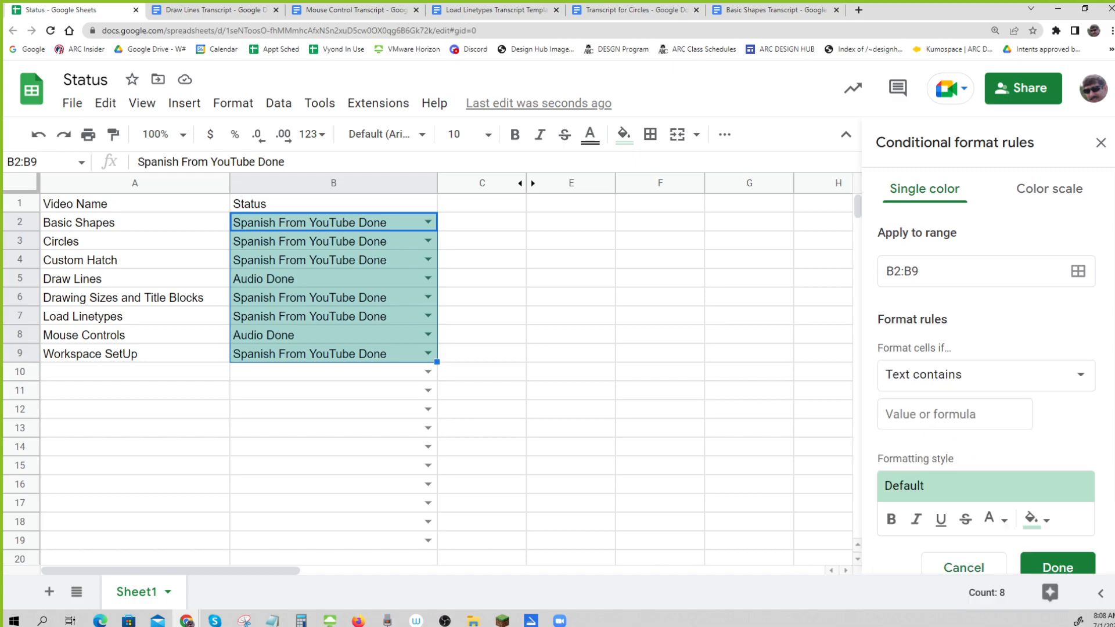
text(A)
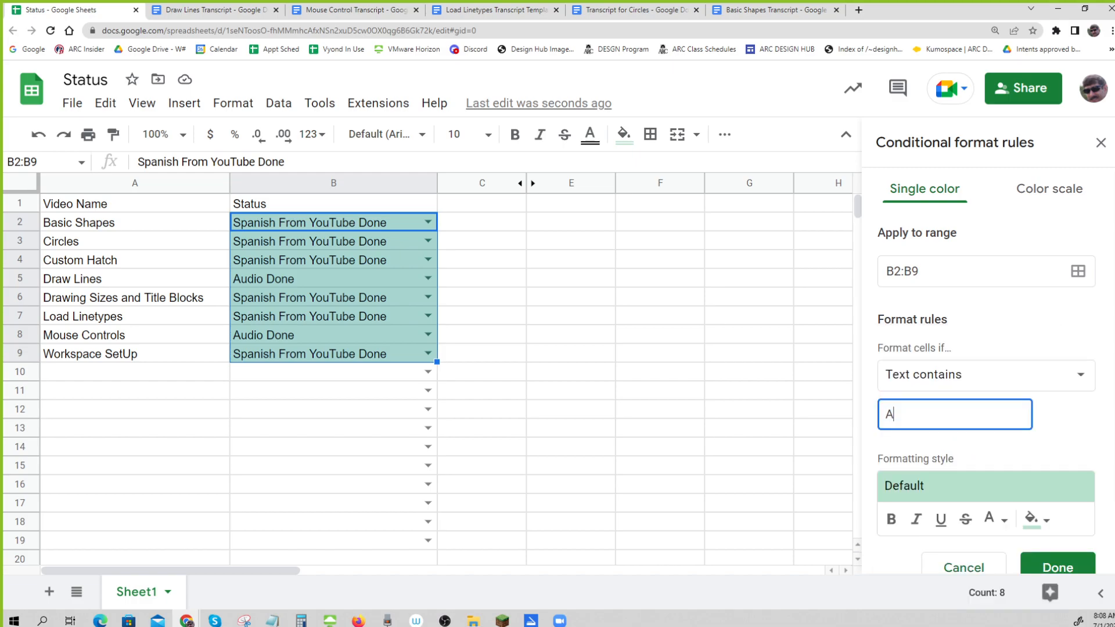
text(Audio Done)
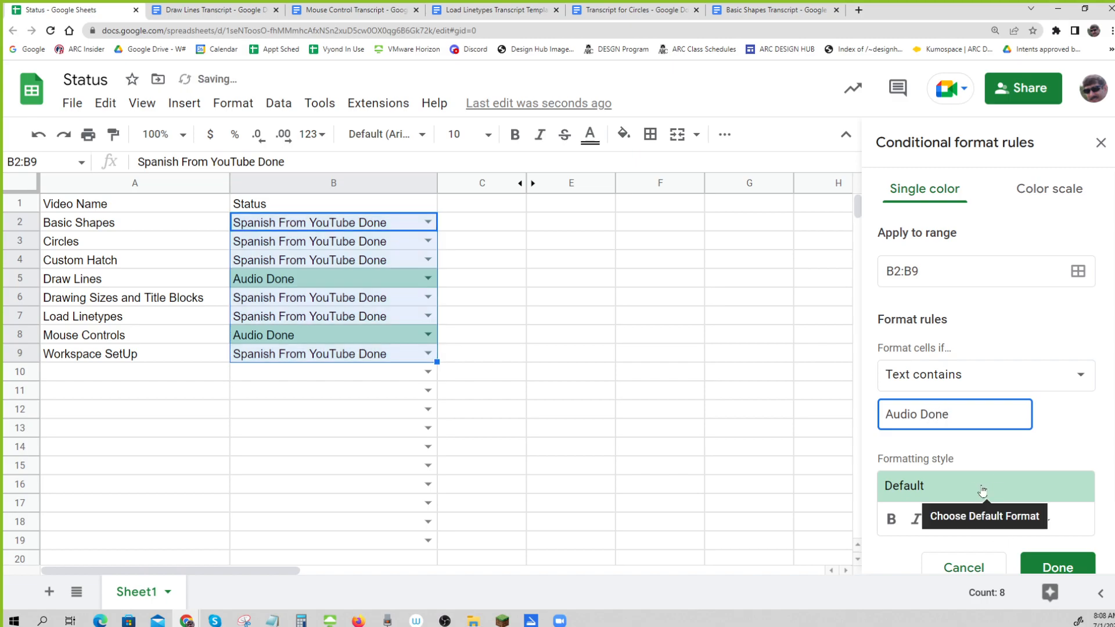
click(1057, 568)
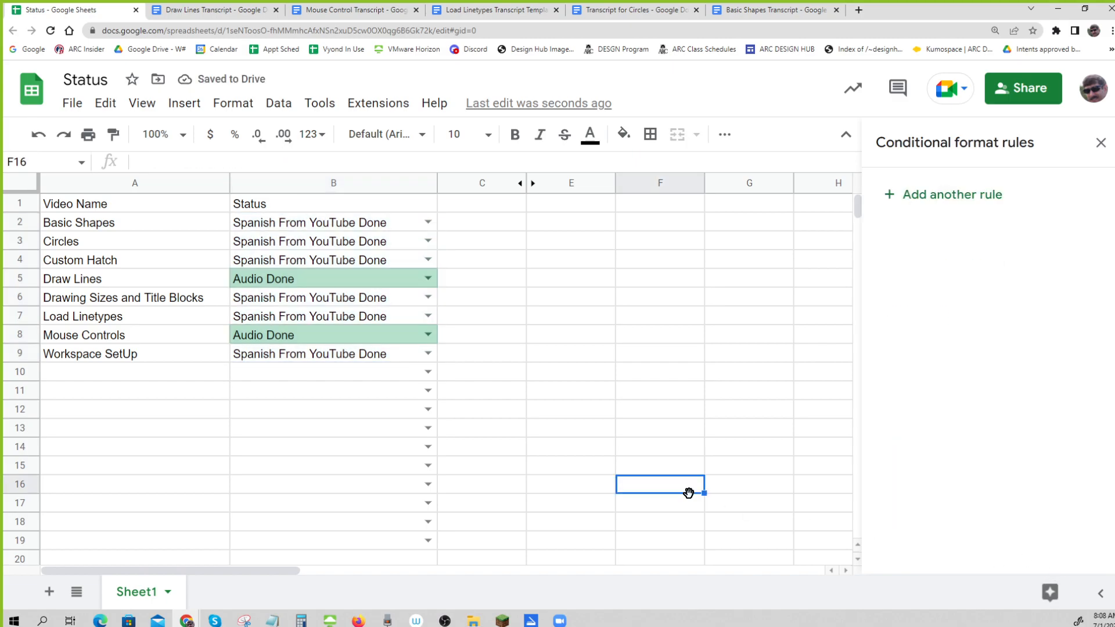
mouse_move(297, 401)
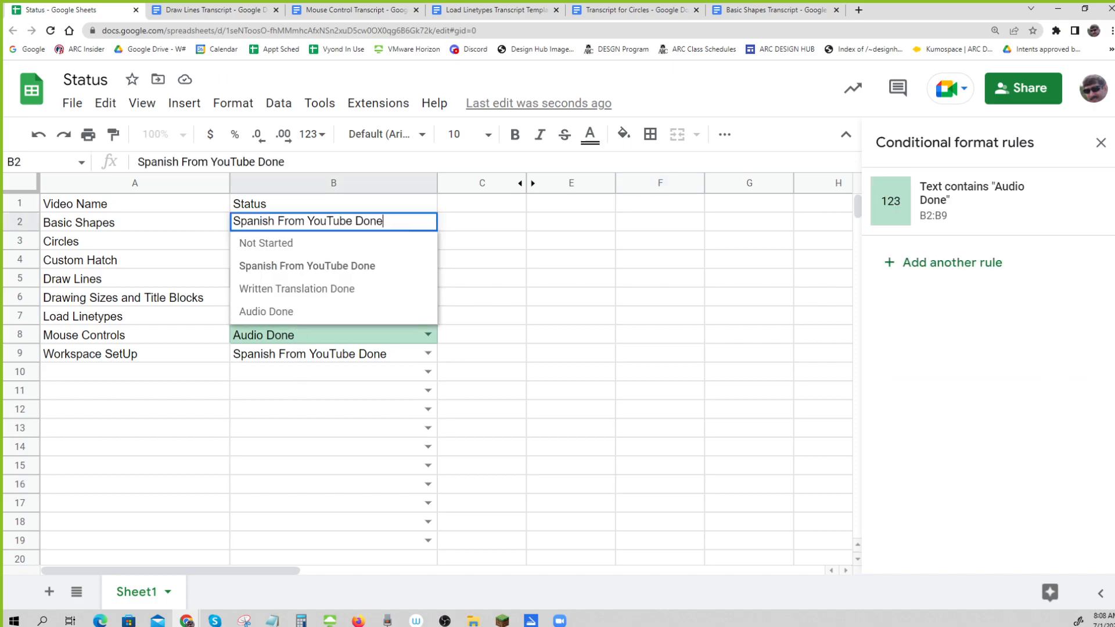
Step: Test the rule by toggling Basic Shapes to Audio Done and then to Written Translation Done
click(265, 312)
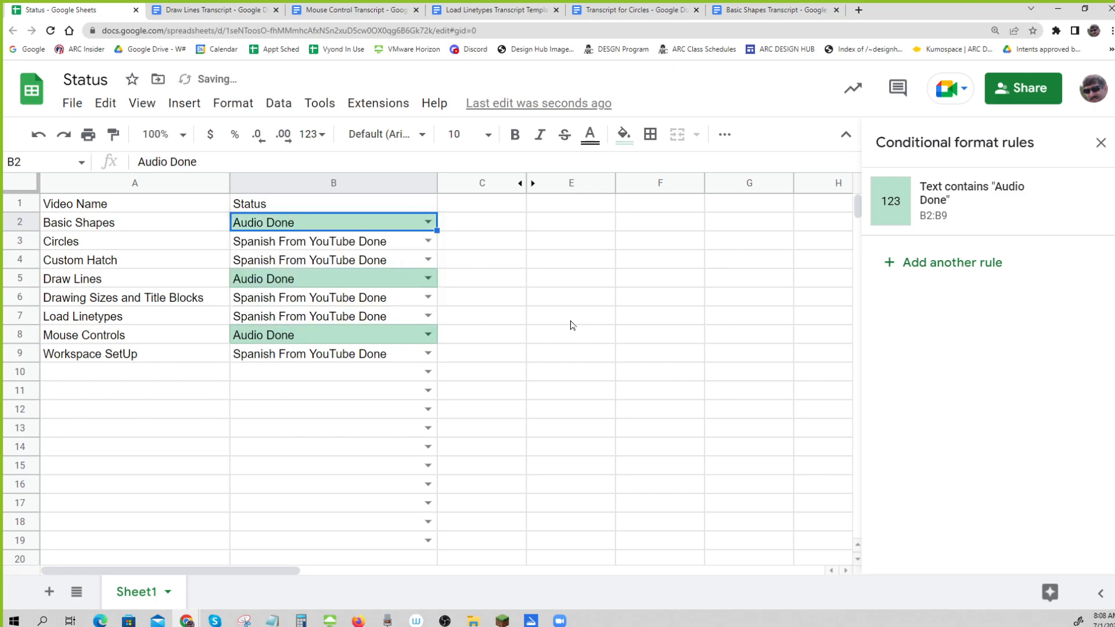
click(428, 222)
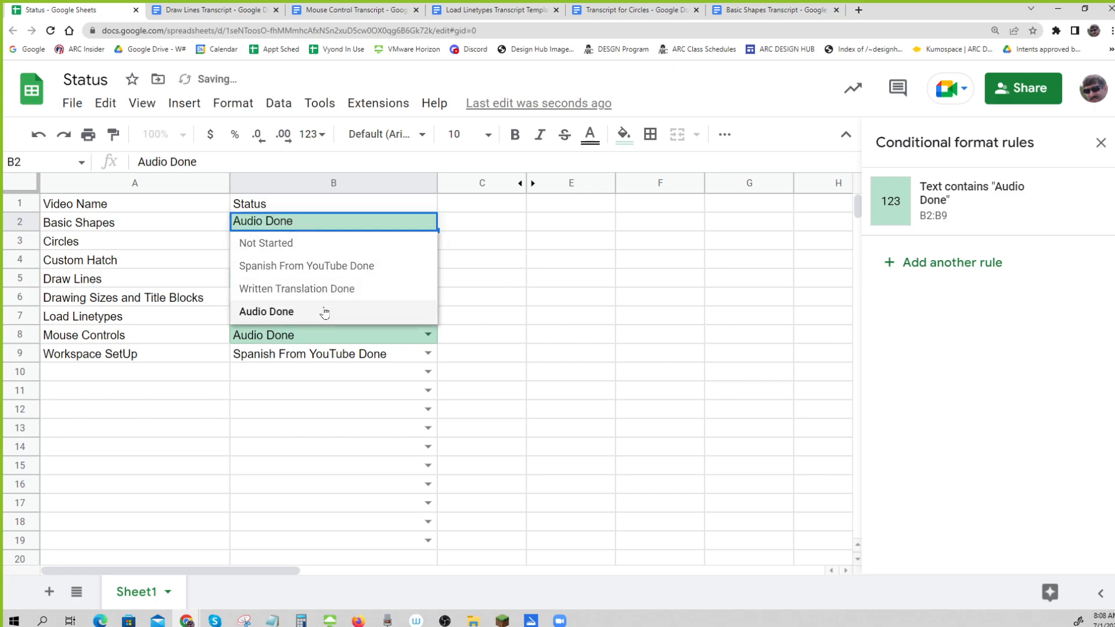
click(296, 289)
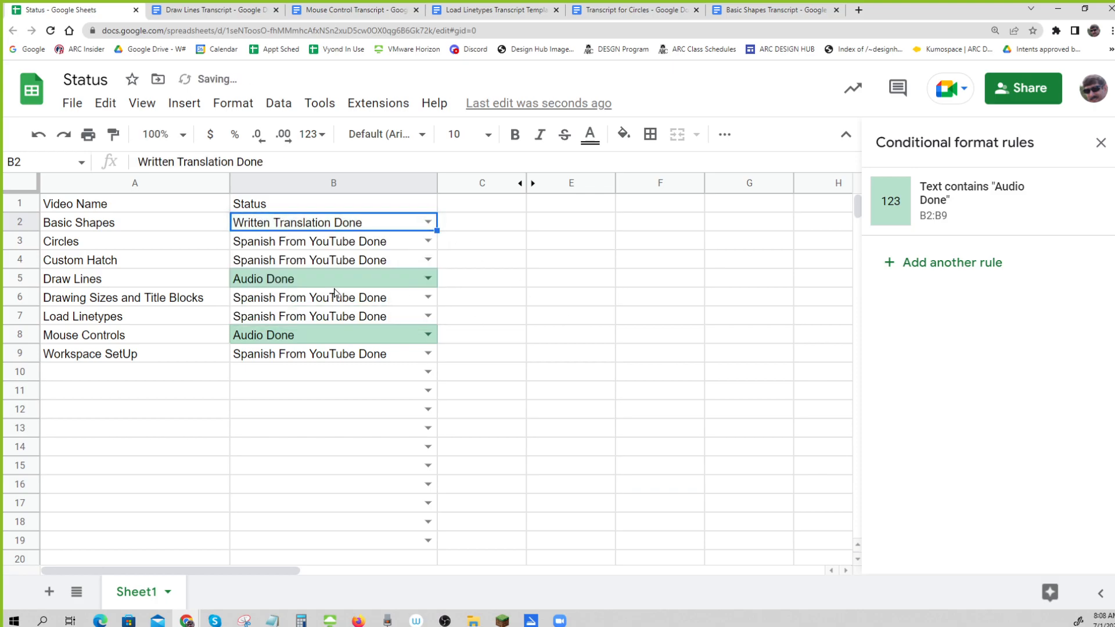
click(428, 222)
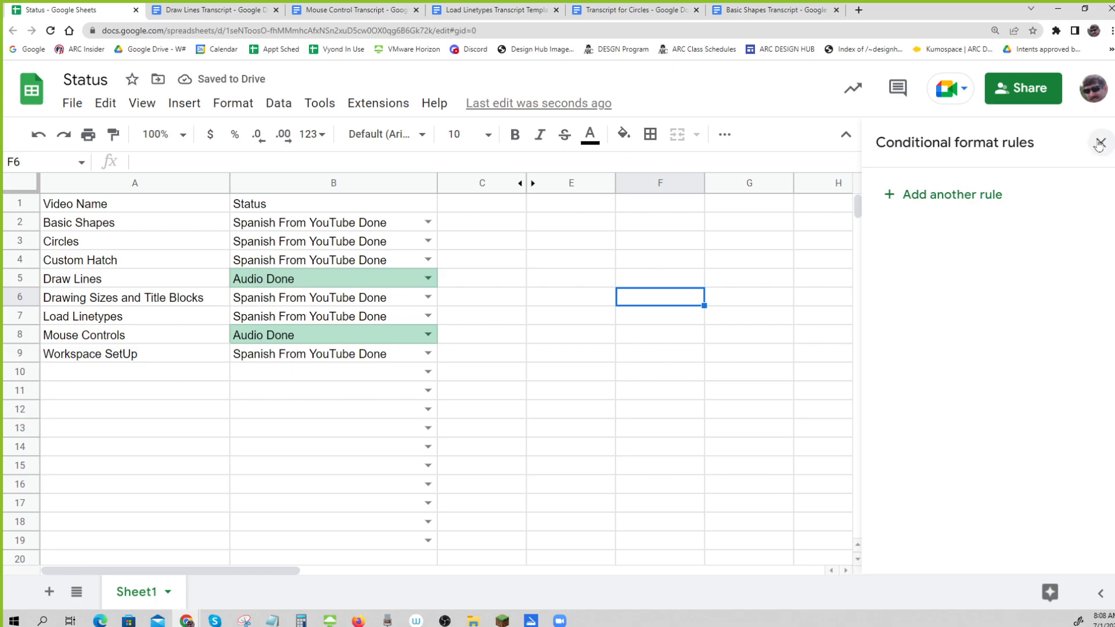
Step: Close the Conditional format rules sidebar and review the status cells on the sheet
click(1101, 143)
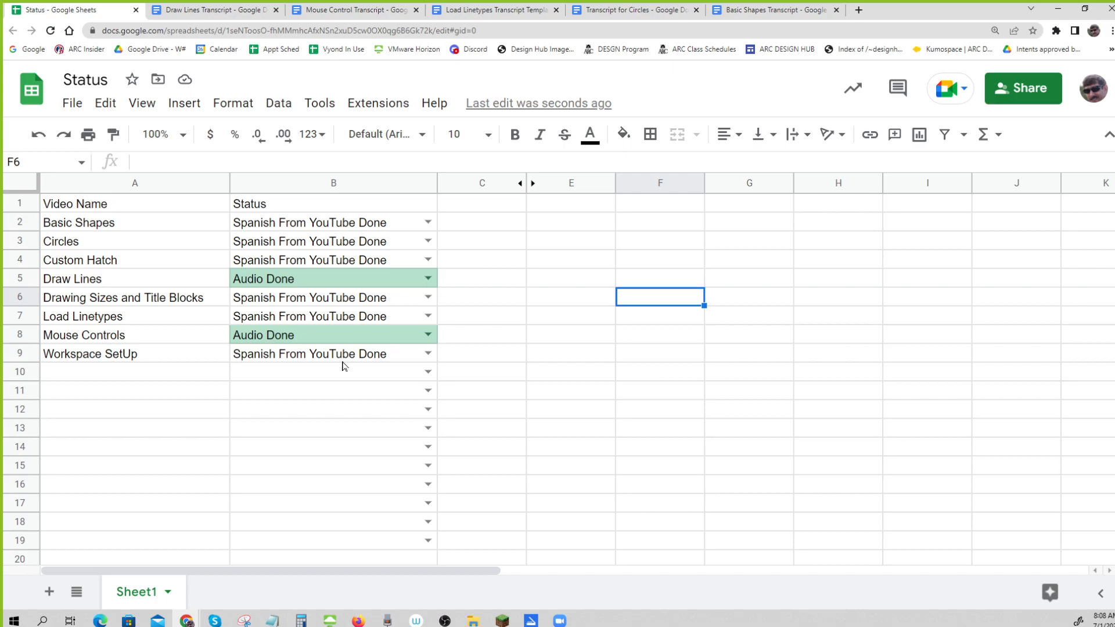
click(333, 222)
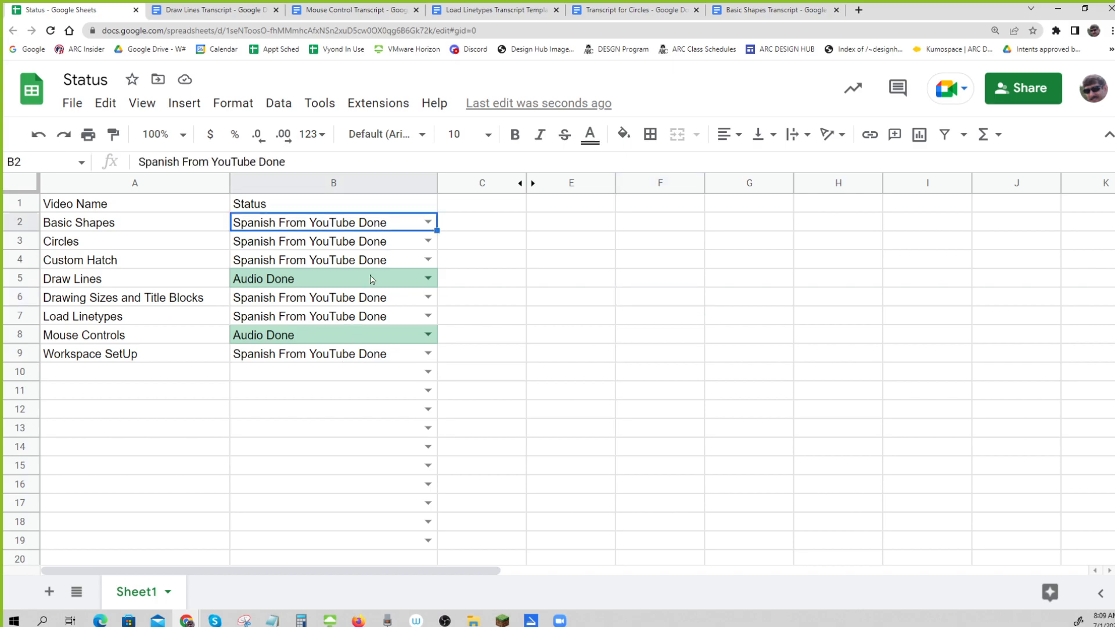
click(333, 335)
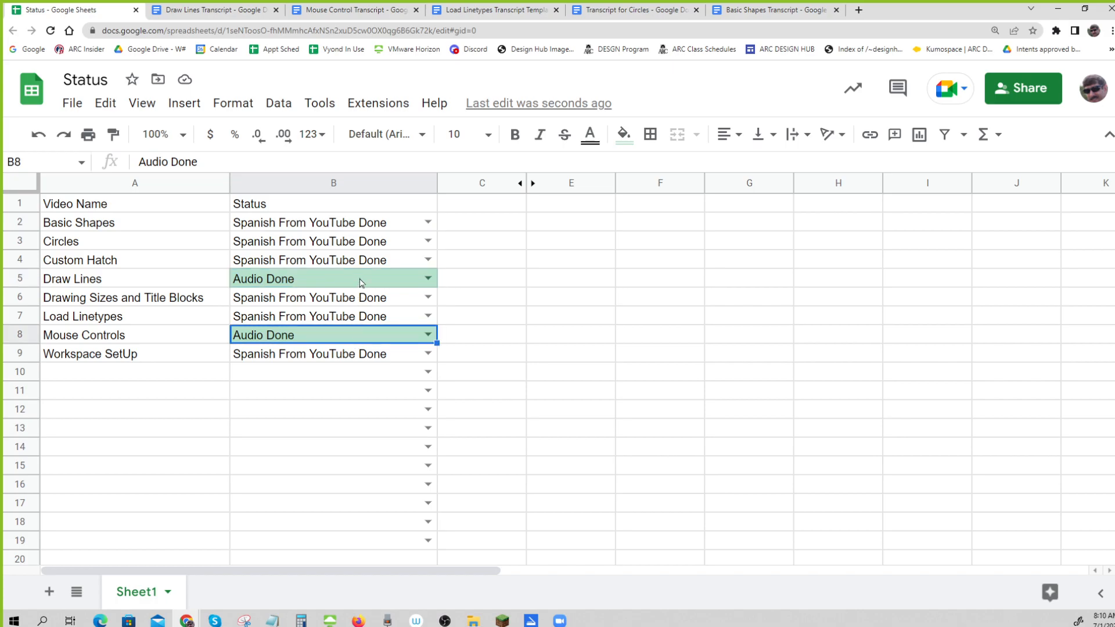
mouse_move(359, 337)
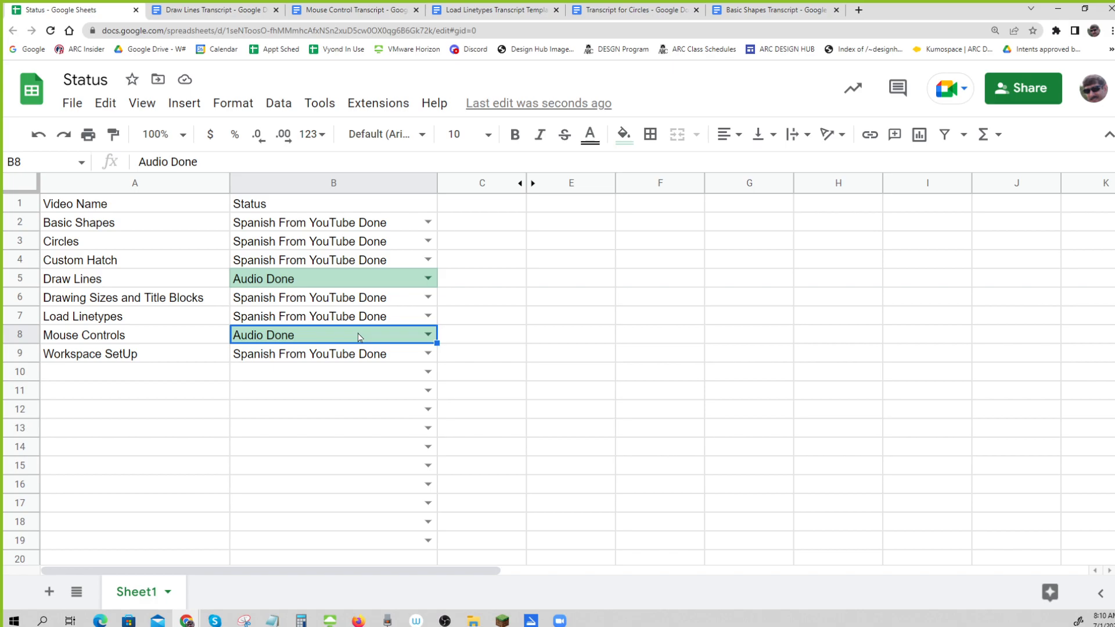
mouse_move(386, 391)
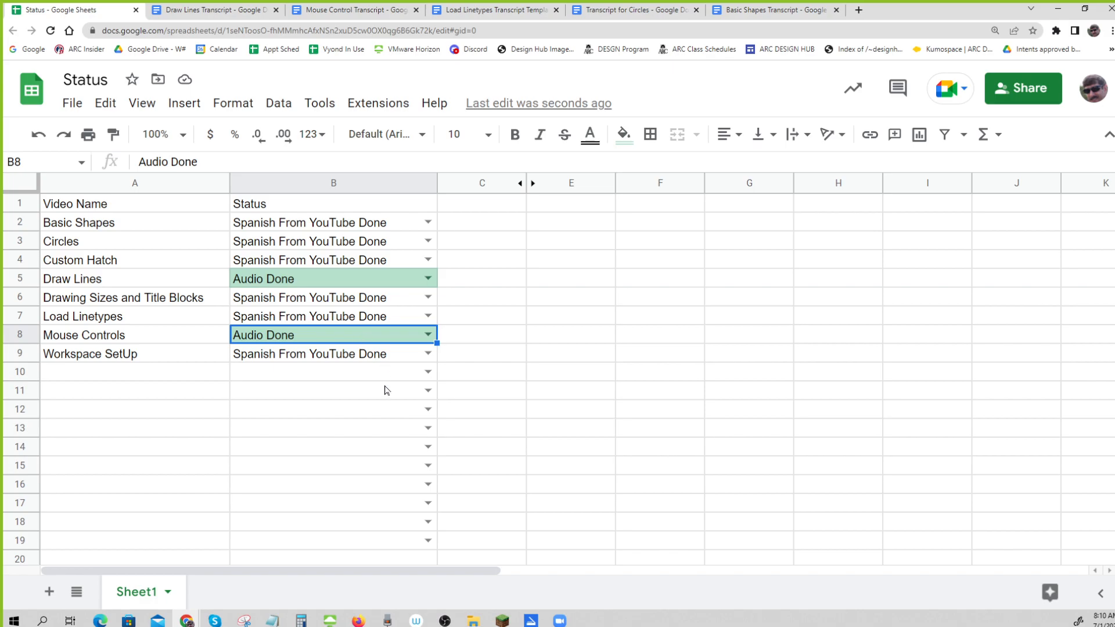
mouse_move(361, 378)
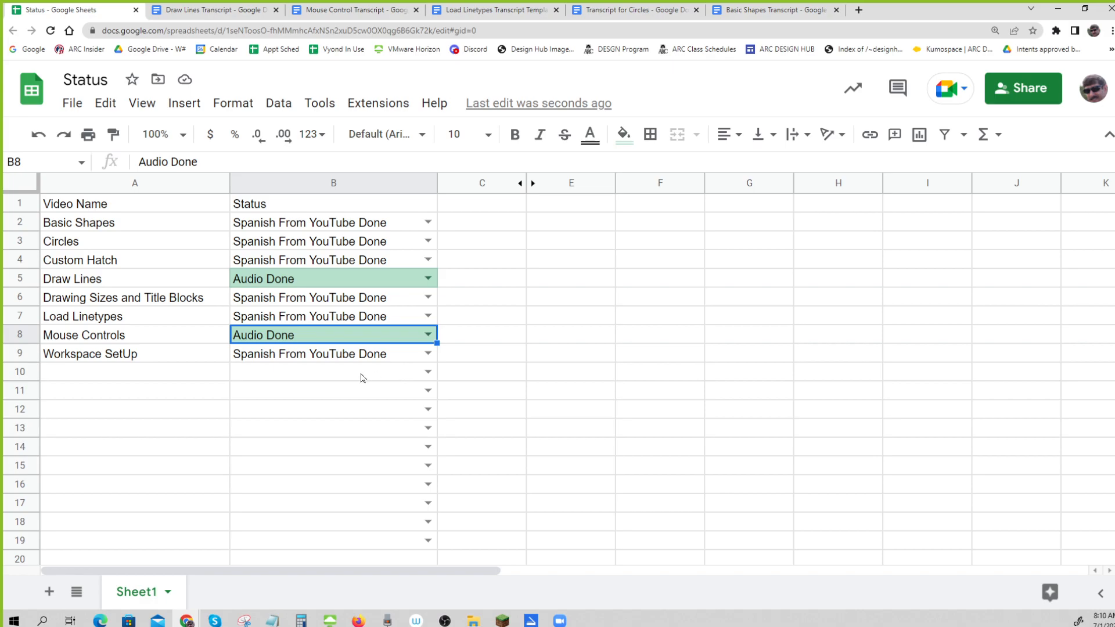
Step: Leave B2's dropdown unchanged and switch to the Basic Shapes Transcript document
click(428, 222)
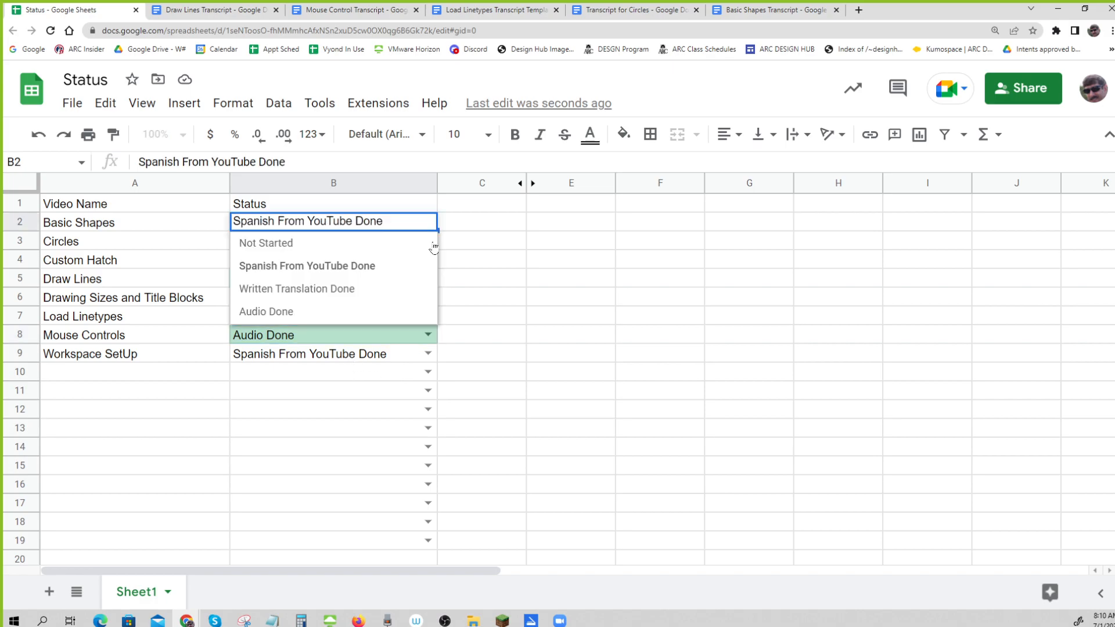
click(570, 259)
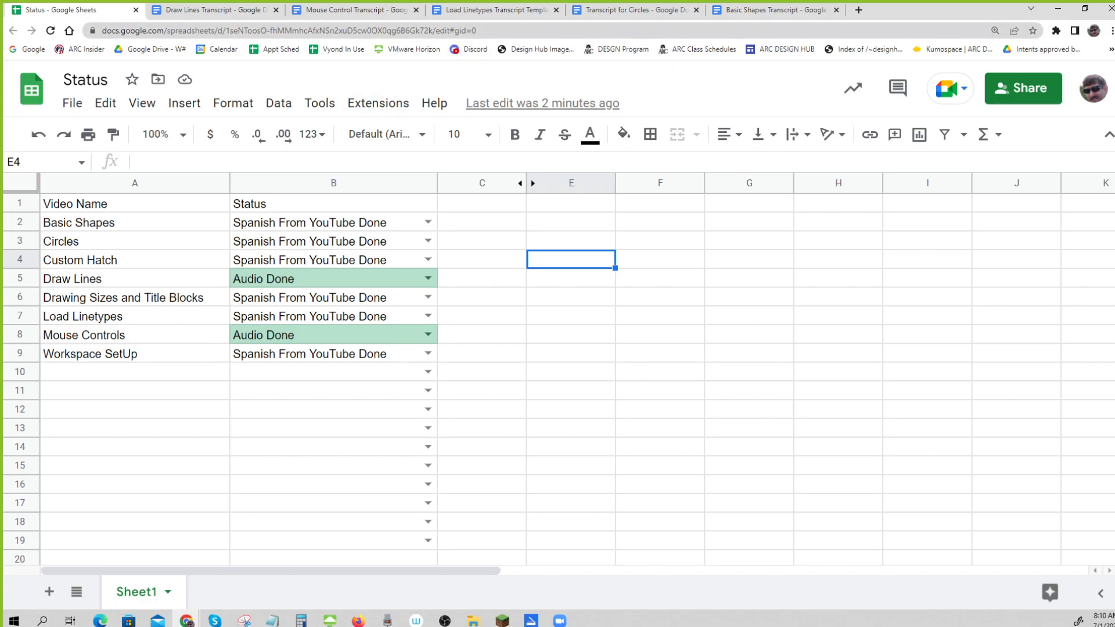
click(774, 9)
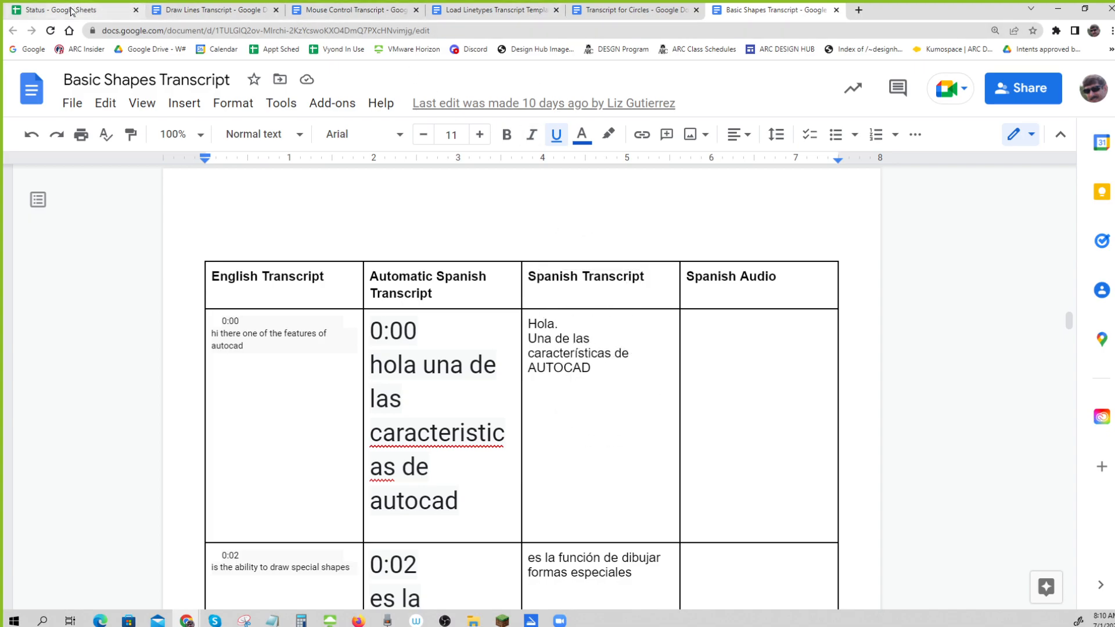
Step: Return to the Status sheet and mark Basic Shapes as Written Translation Done
click(68, 9)
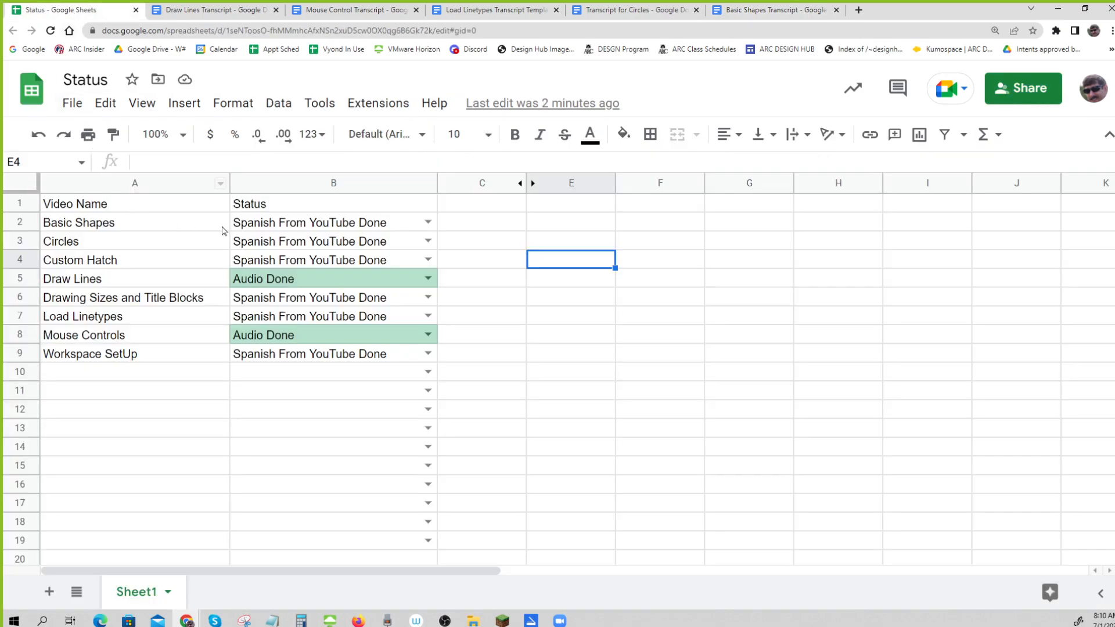
mouse_move(423, 237)
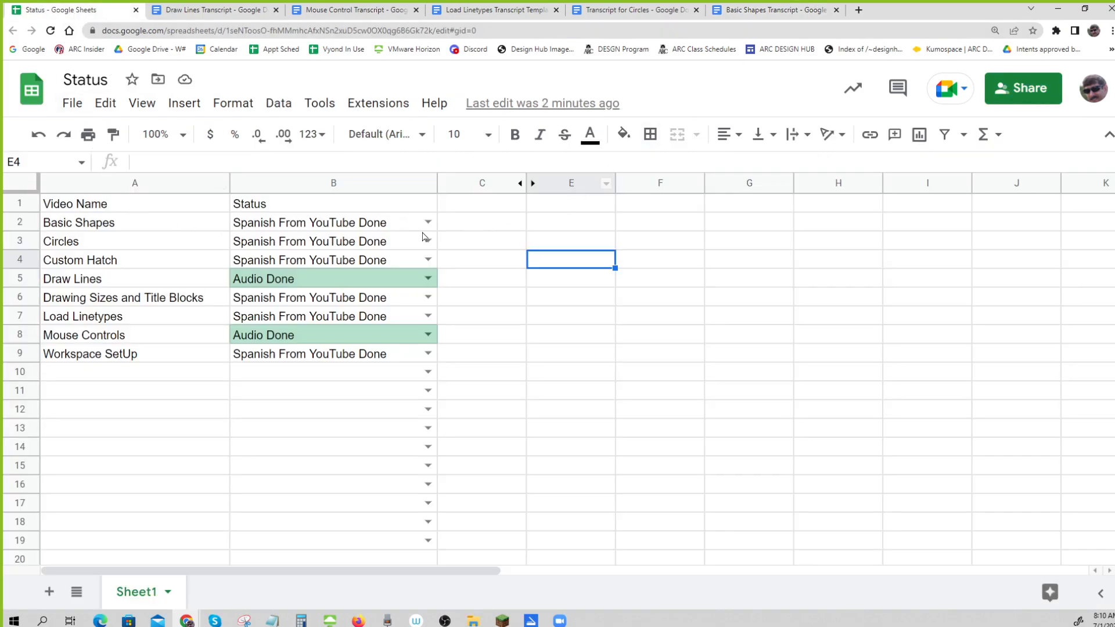
click(310, 222)
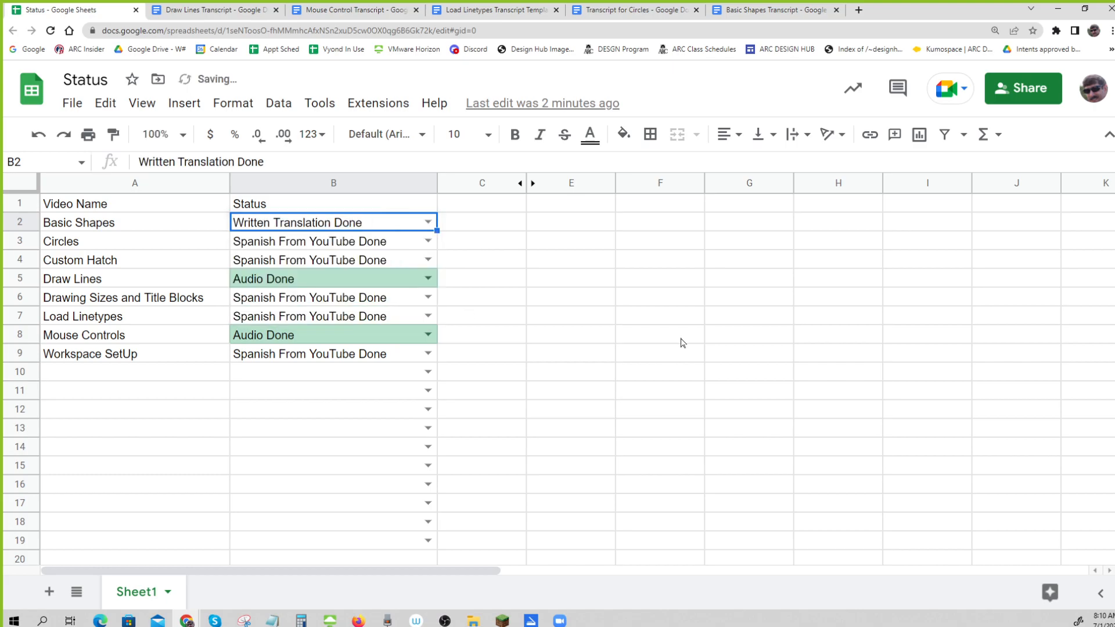
click(660, 335)
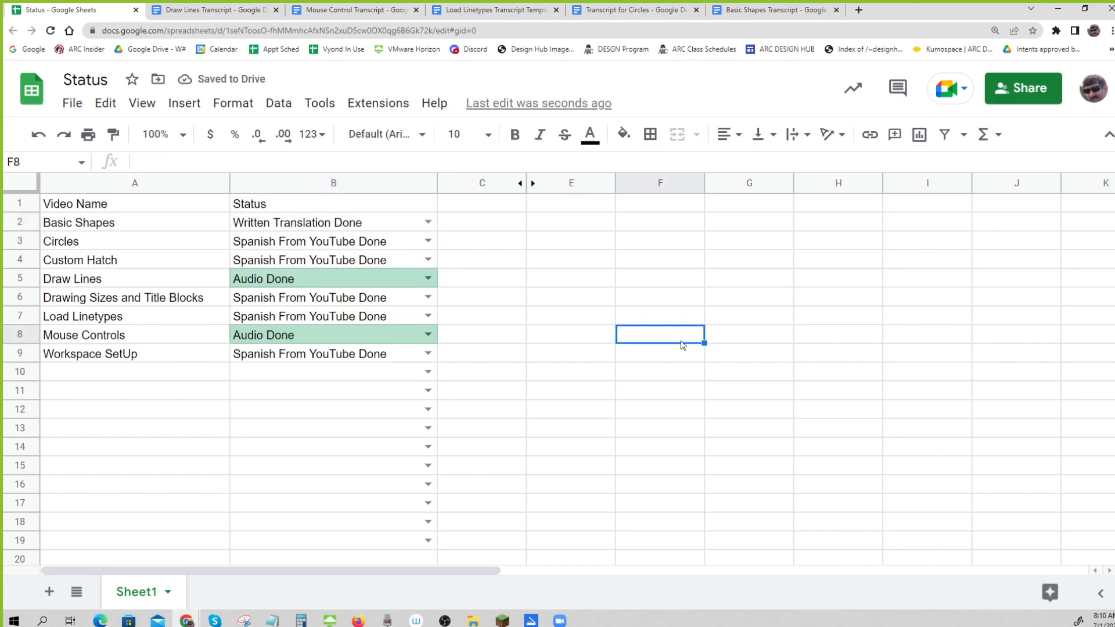
mouse_move(322, 220)
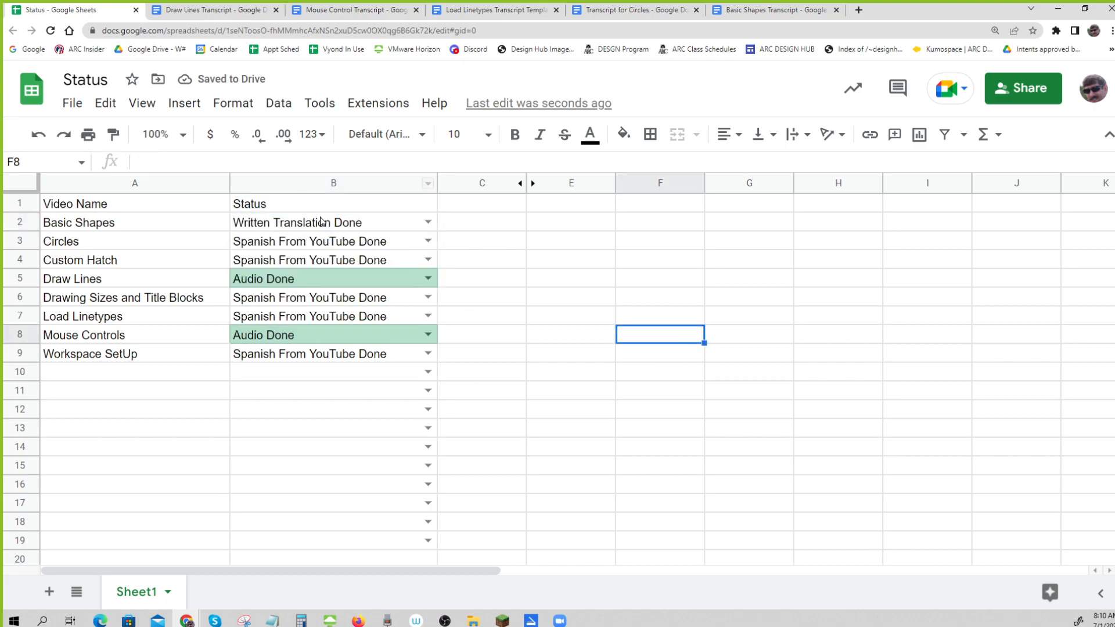